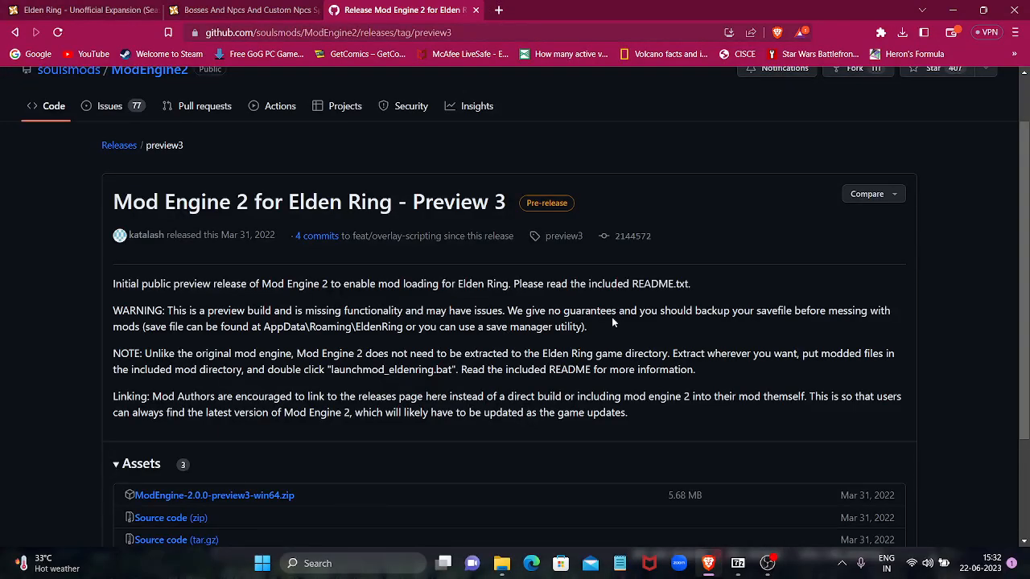
mouse_move(143, 290)
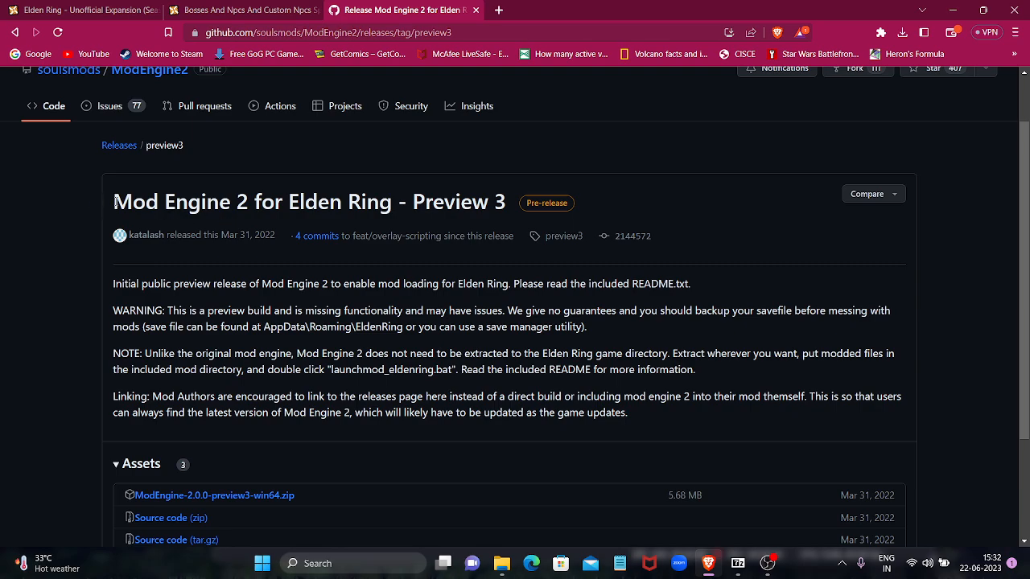
mouse_move(156, 242)
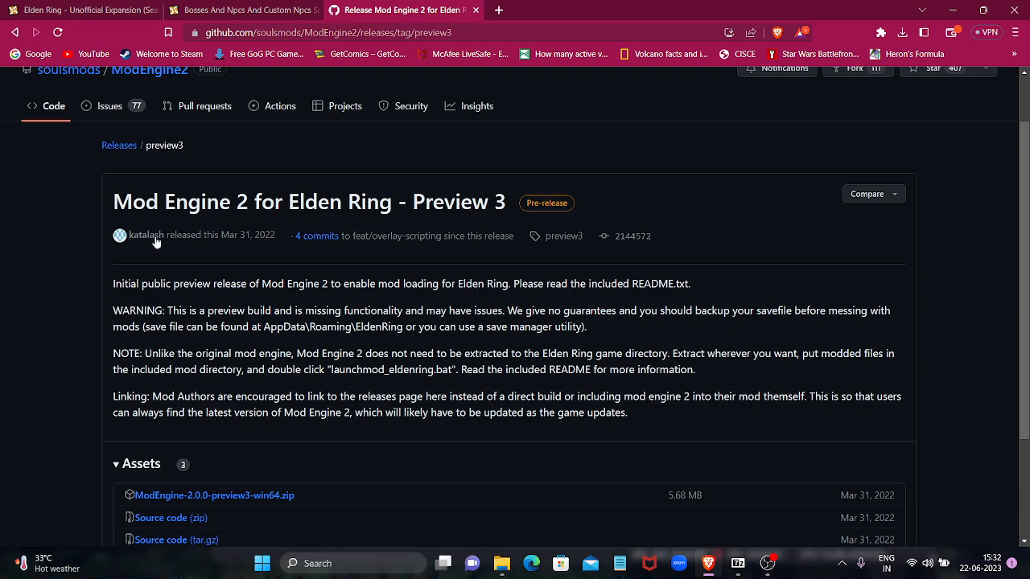
mouse_move(126, 182)
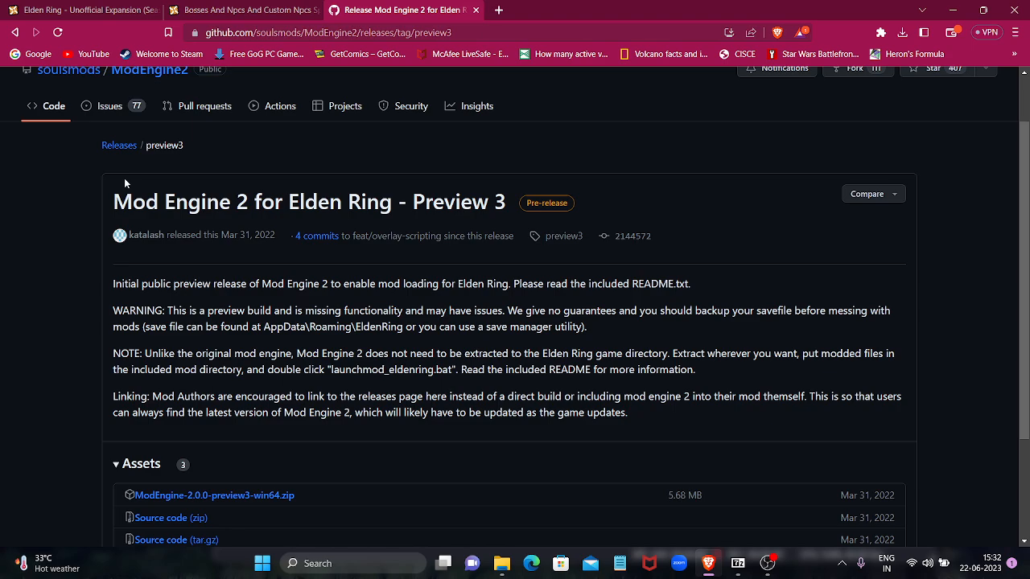
mouse_move(156, 168)
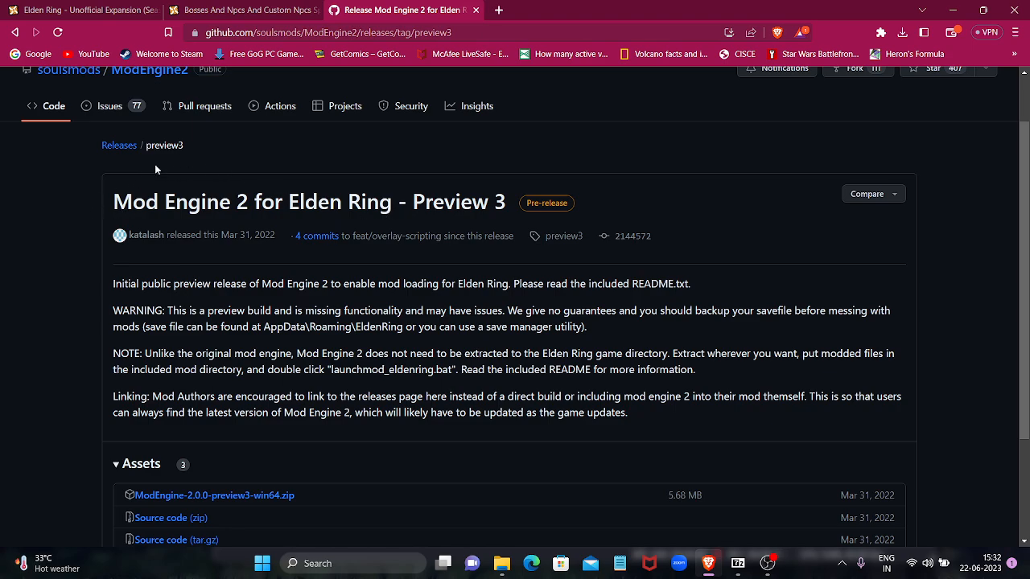
mouse_move(29, 205)
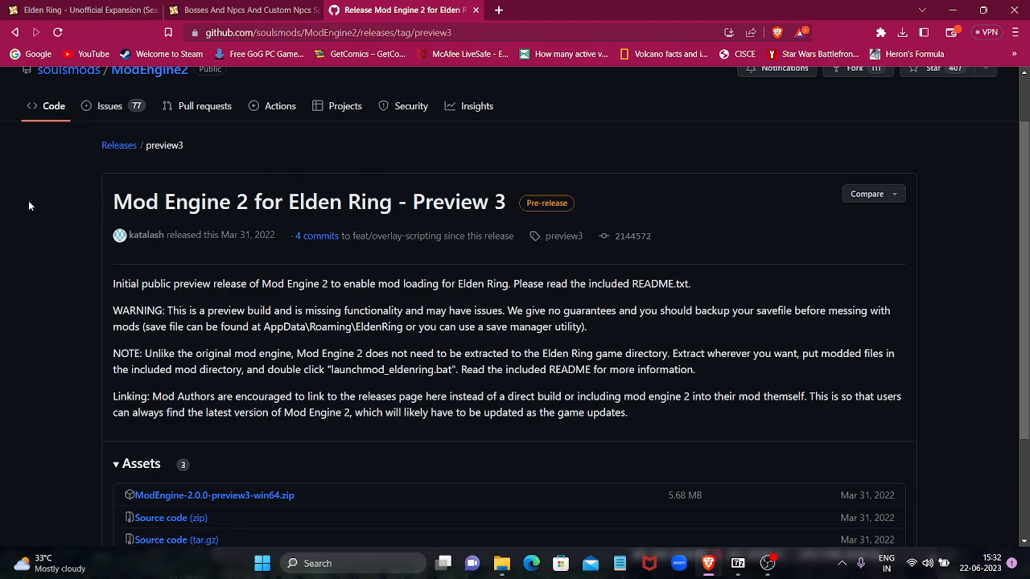
mouse_move(119, 203)
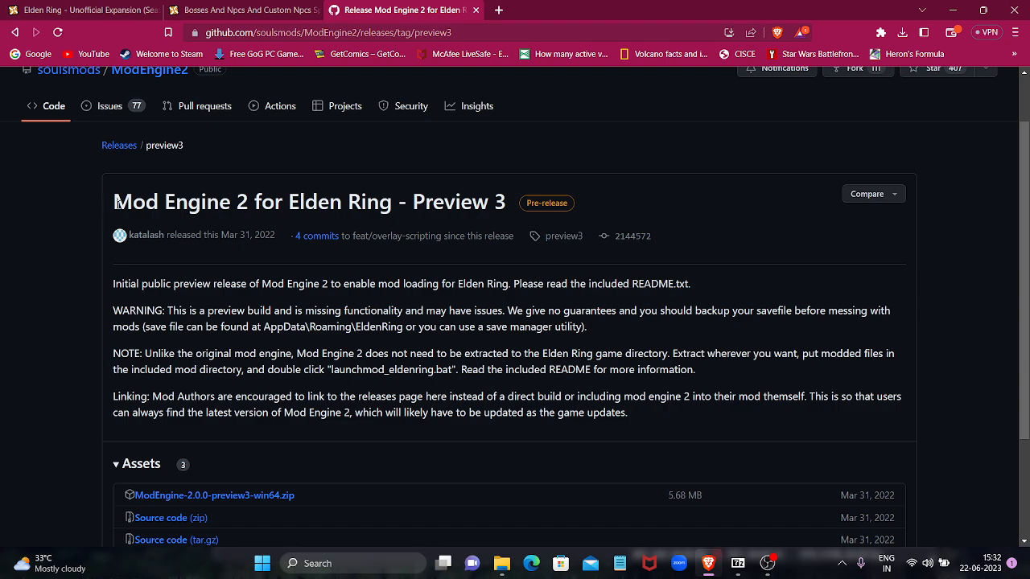
mouse_move(137, 186)
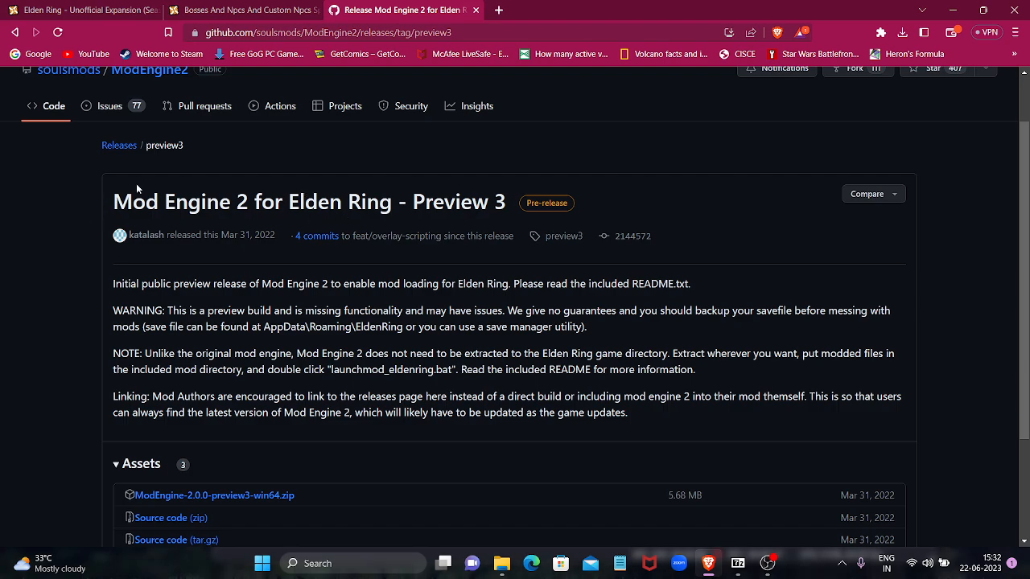
Highlight the 'Mod Engine 2' release title text on the GitHub page.
double_click(134, 203)
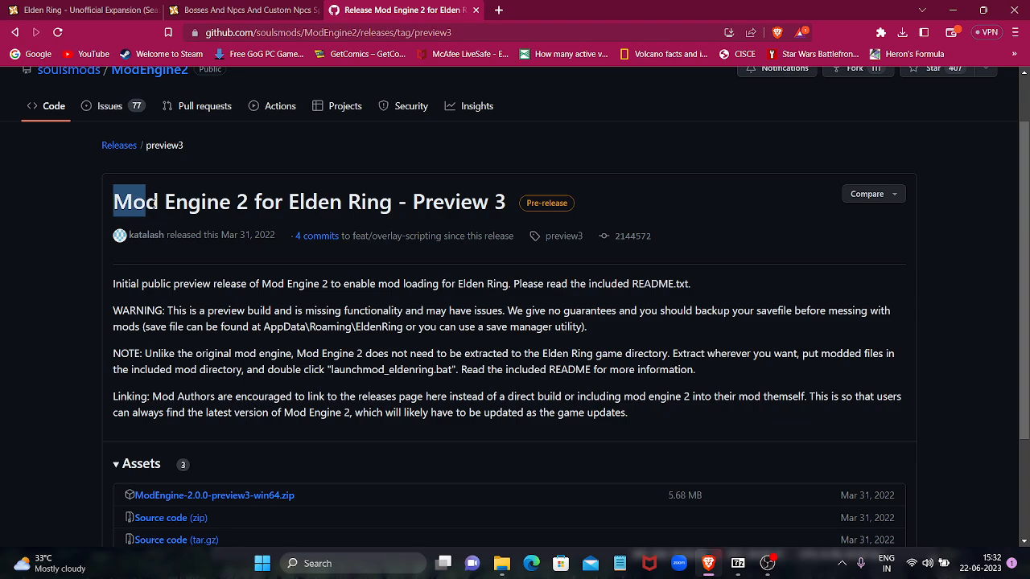
double_click(170, 203)
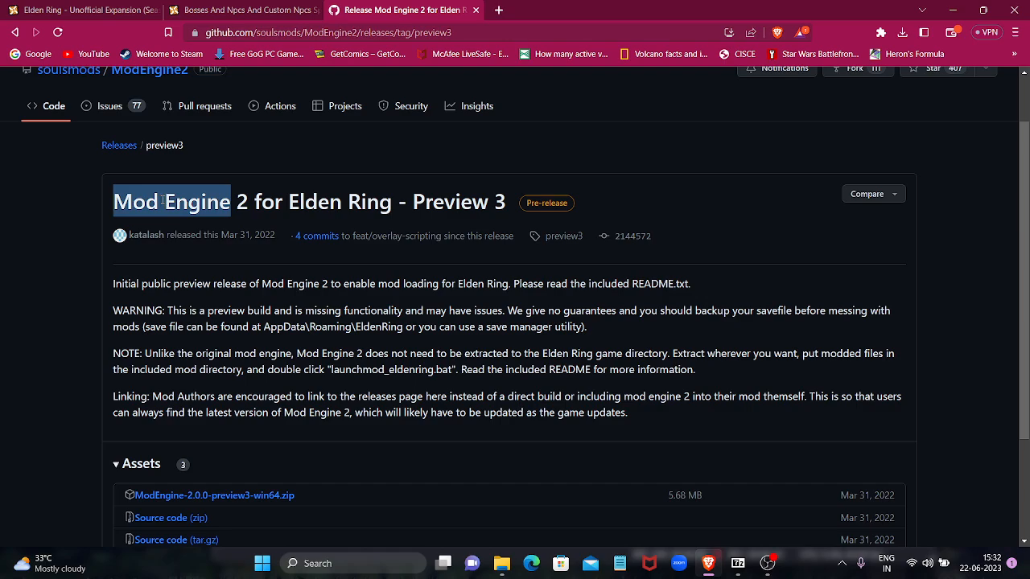
mouse_move(666, 277)
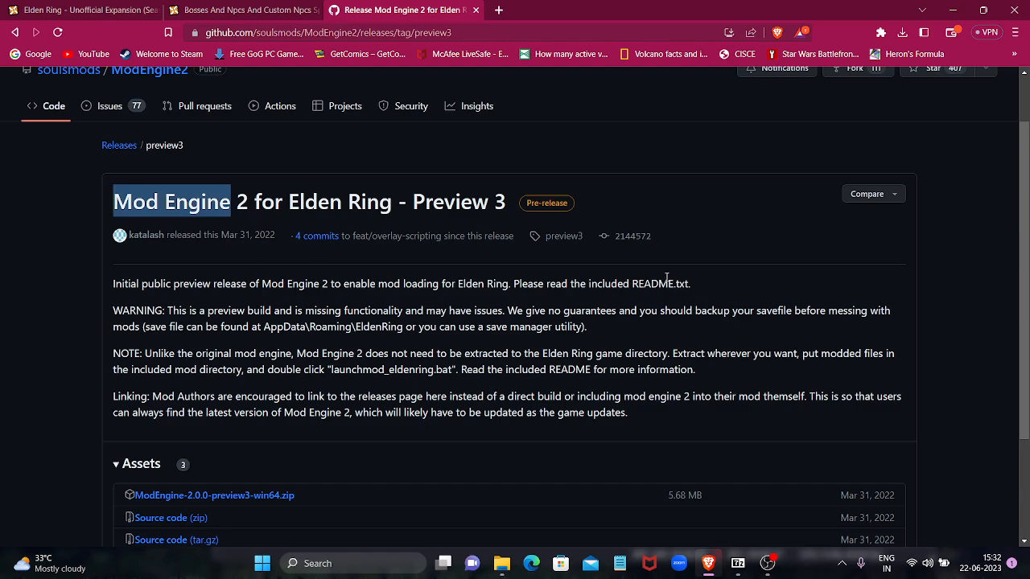
click(234, 208)
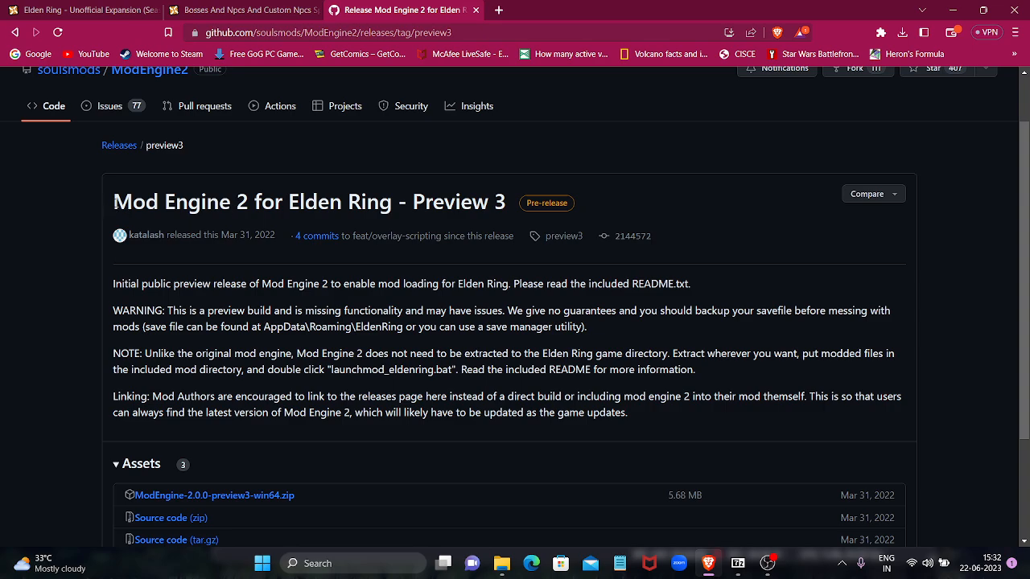
double_click(180, 202)
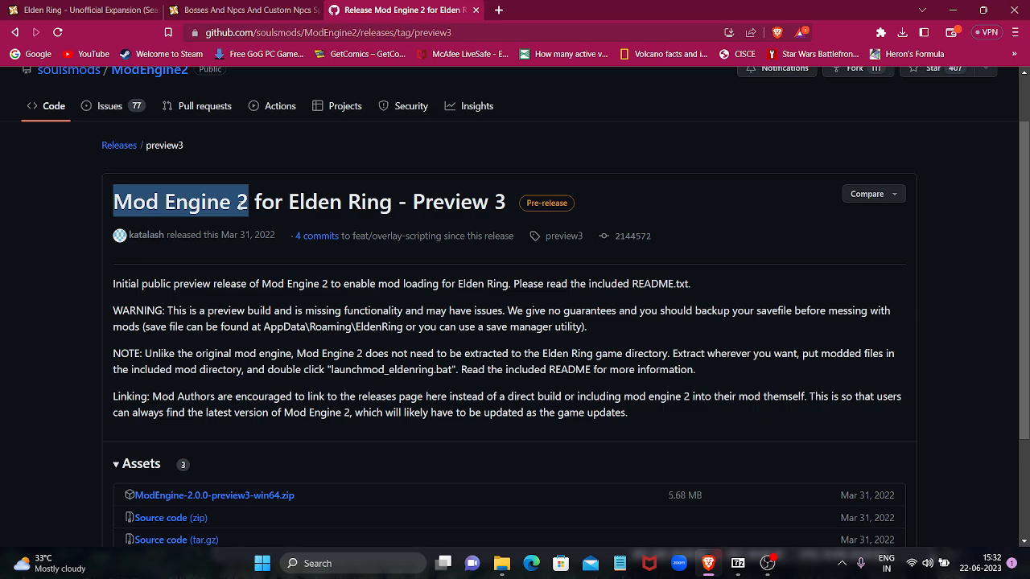
mouse_move(380, 187)
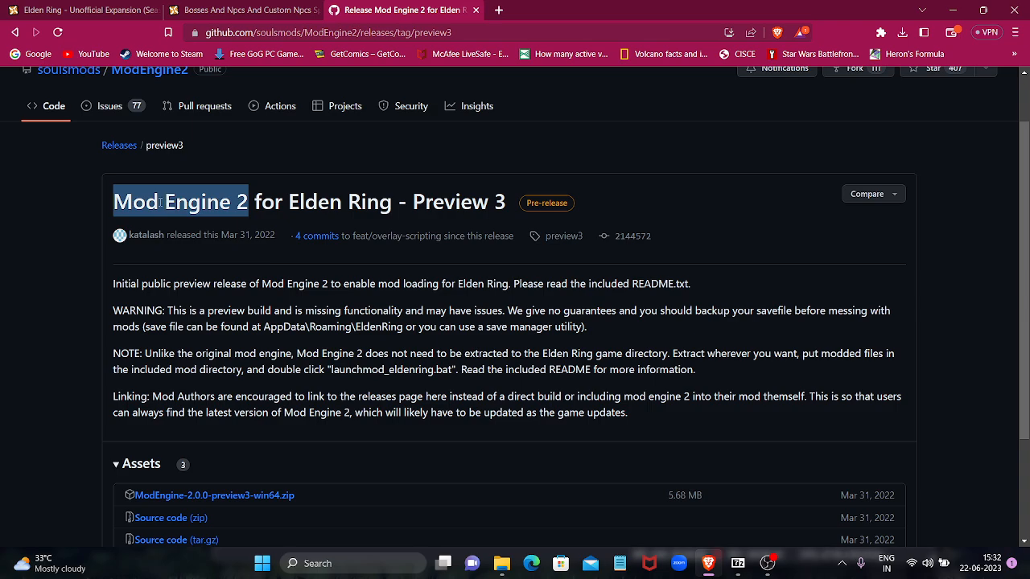
mouse_move(317, 248)
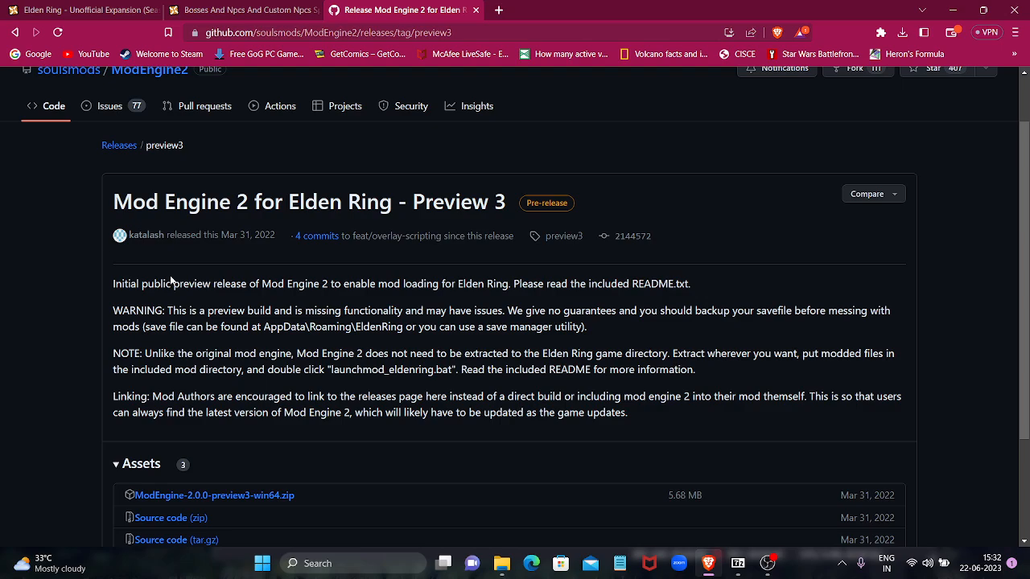
mouse_move(205, 258)
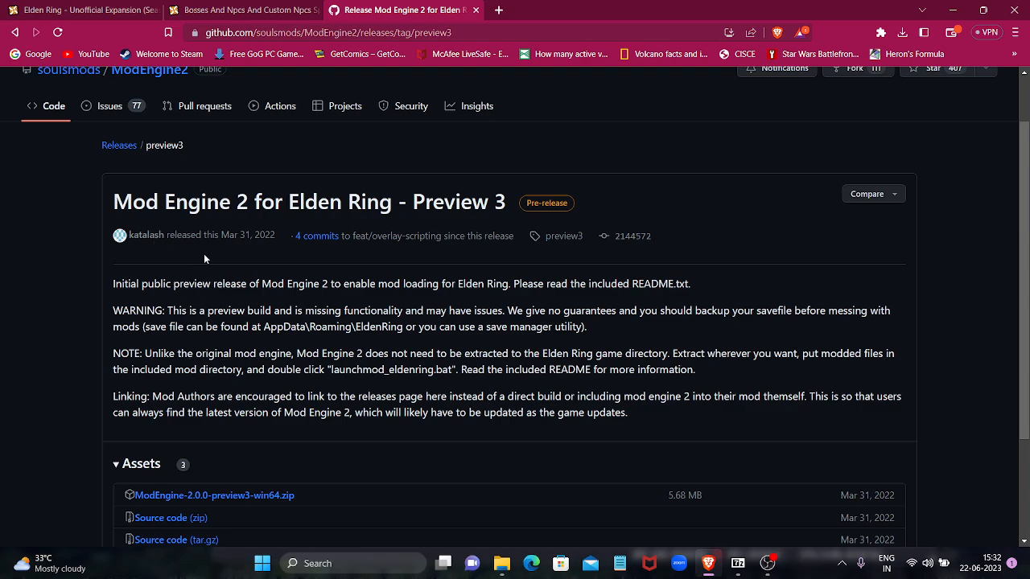
Start downloading ModEngine-2.0.0-preview3-win64.zip from the release Assets.
scroll(down, 3)
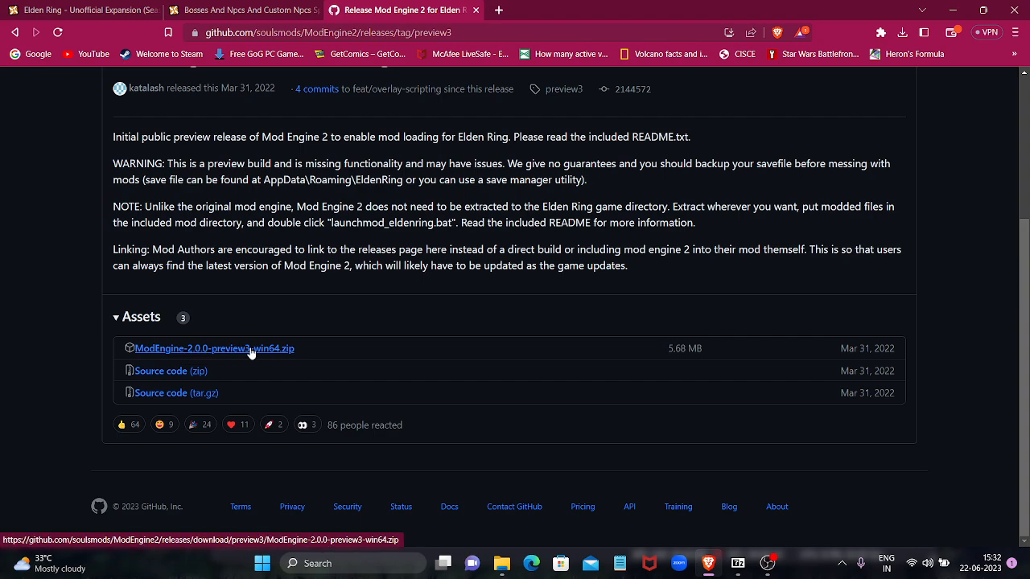
scroll(up, 3)
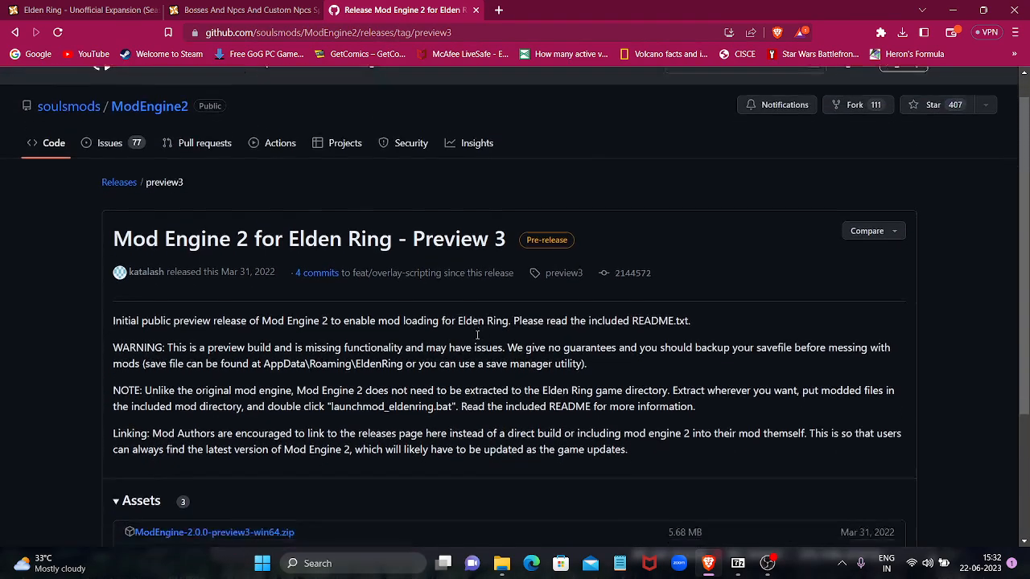
scroll(down, 3)
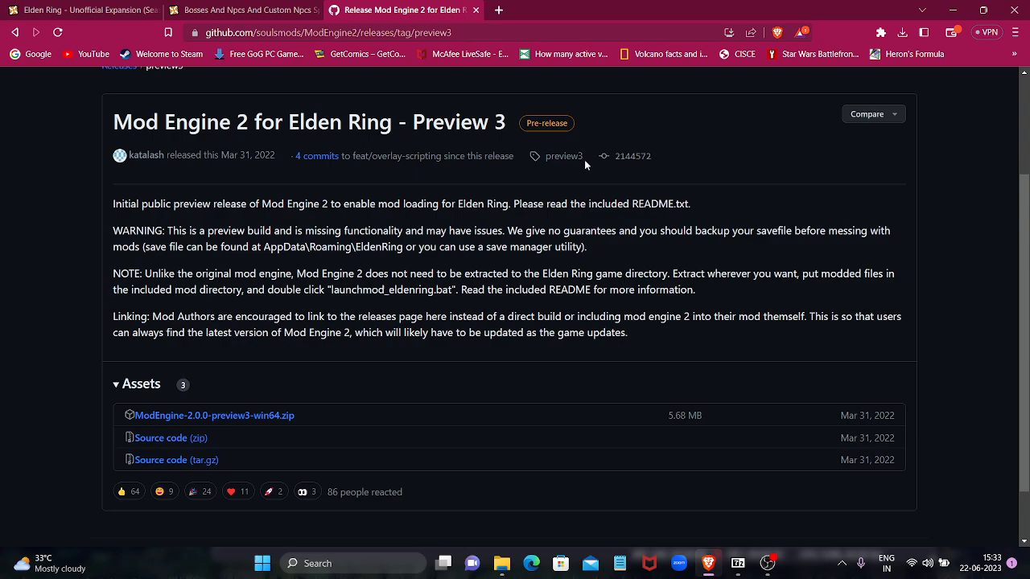
mouse_move(235, 415)
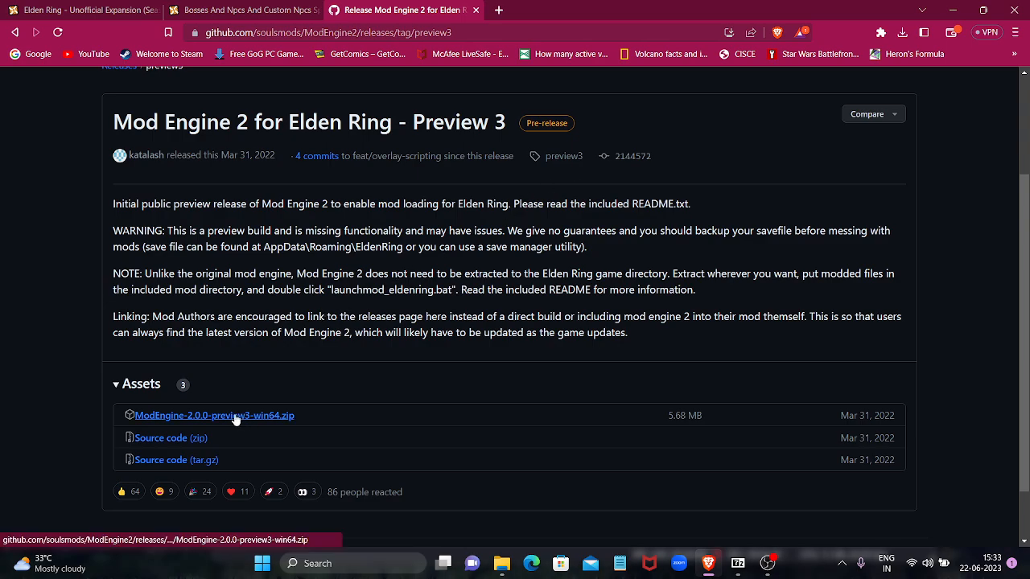
click(214, 415)
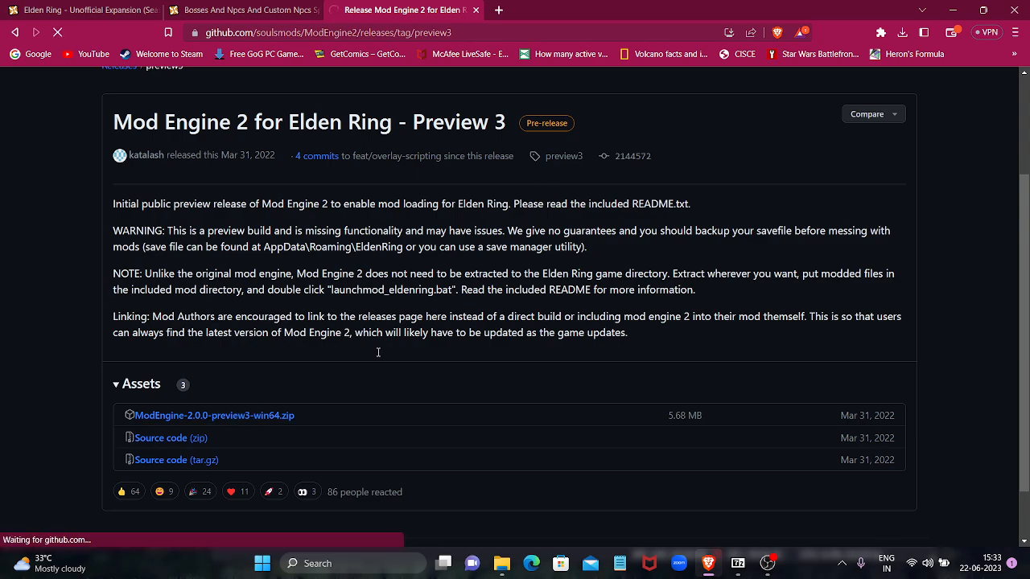
click(214, 415)
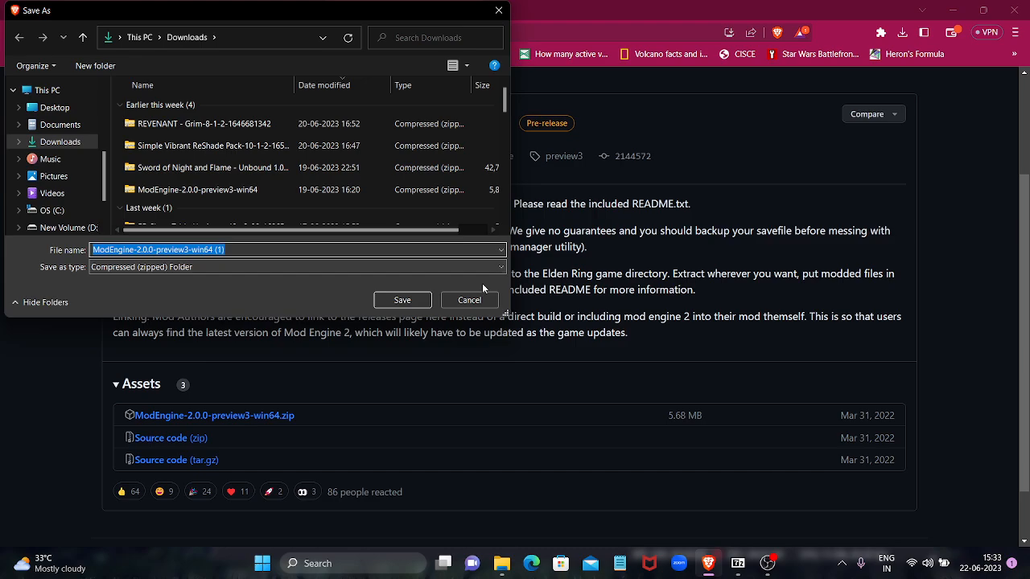
Save ModEngine-2.0.0-preview3-win64.zip into the Downloads folder.
click(470, 300)
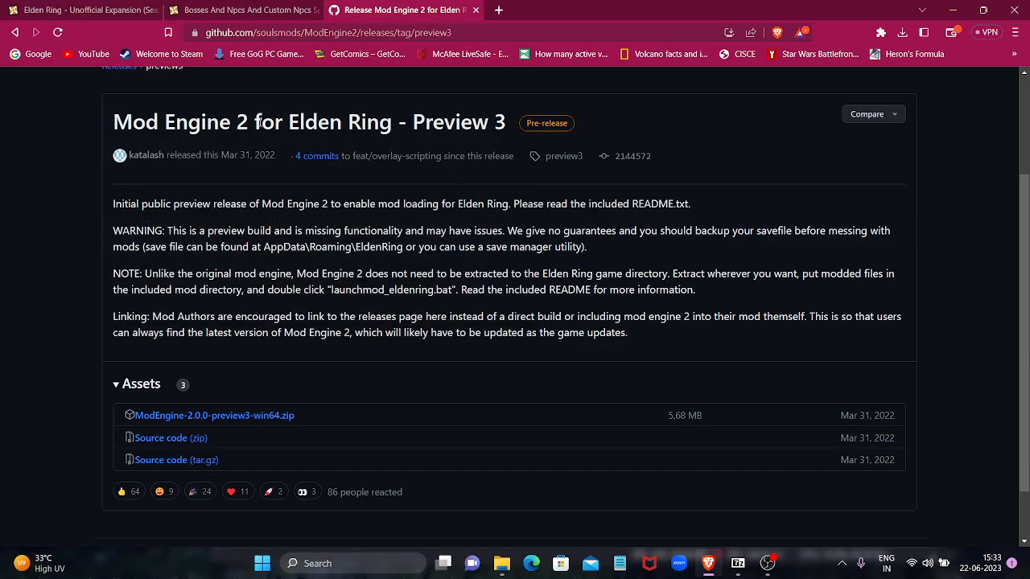
mouse_move(711, 479)
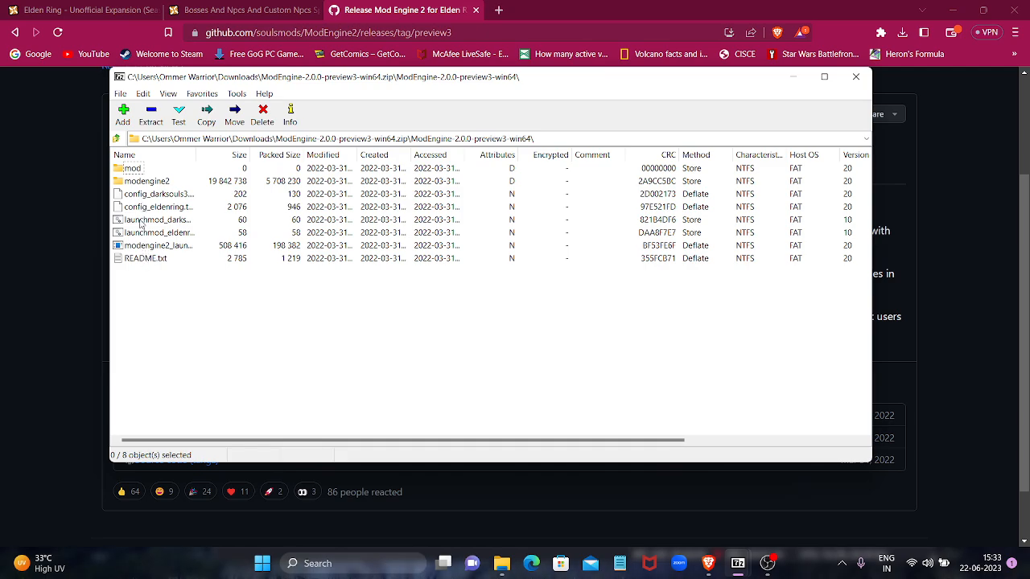
click(132, 167)
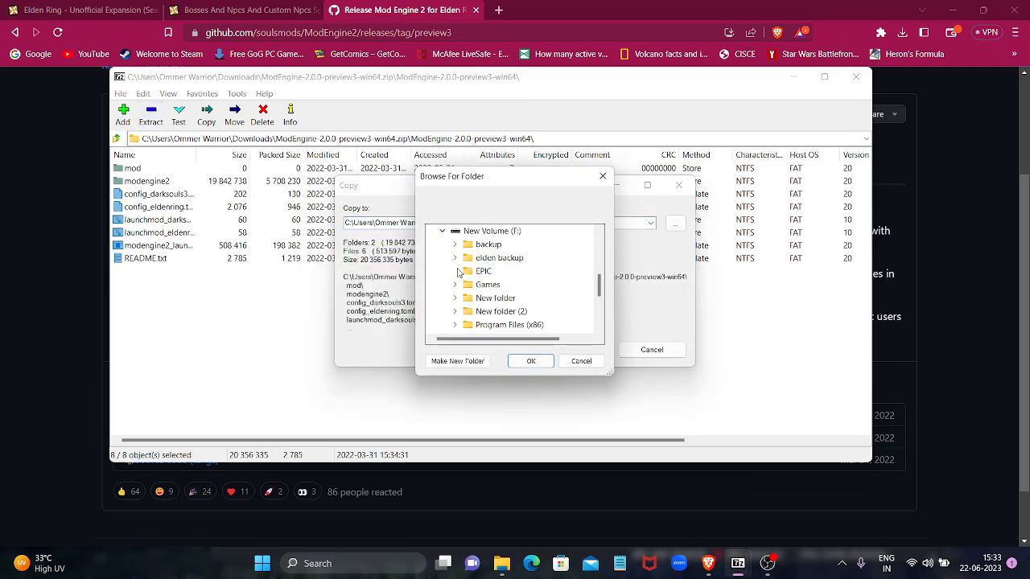
click(453, 283)
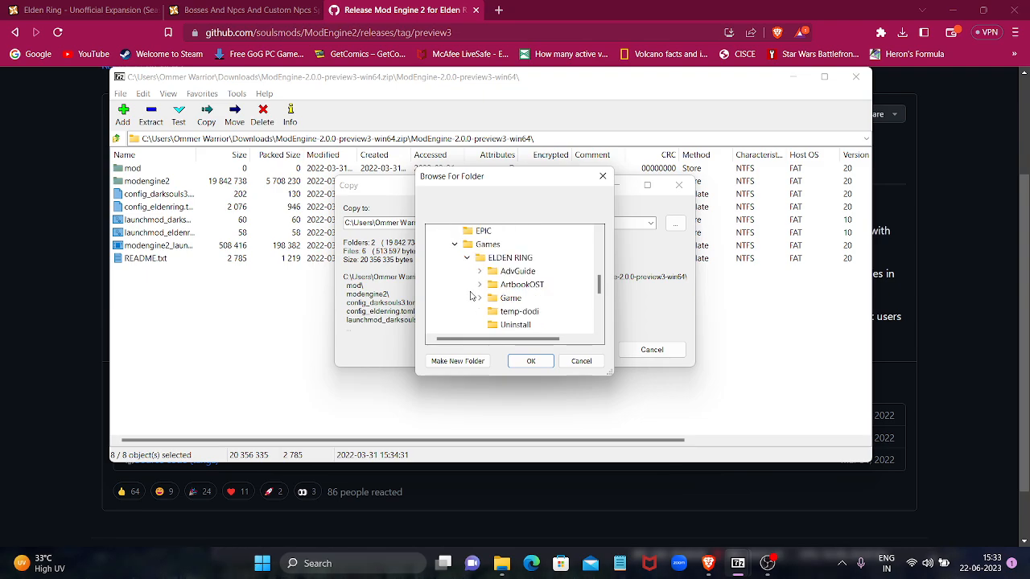
scroll(down, 3)
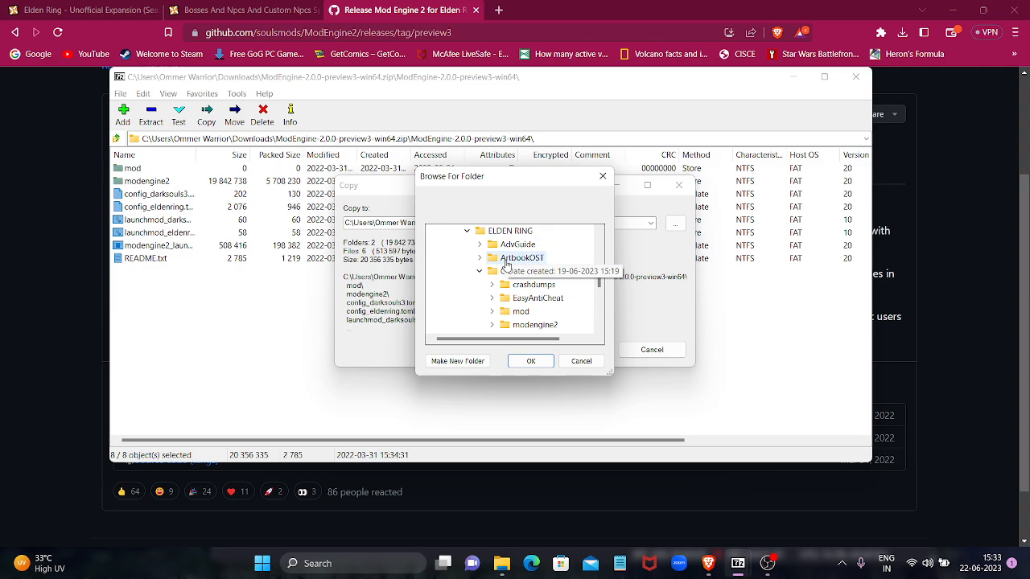
click(512, 270)
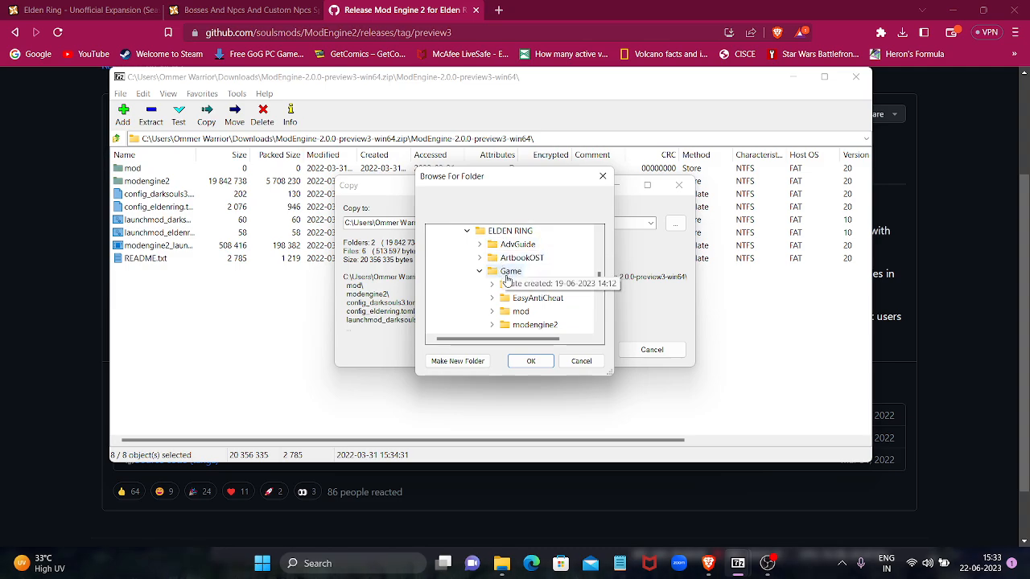
click(511, 270)
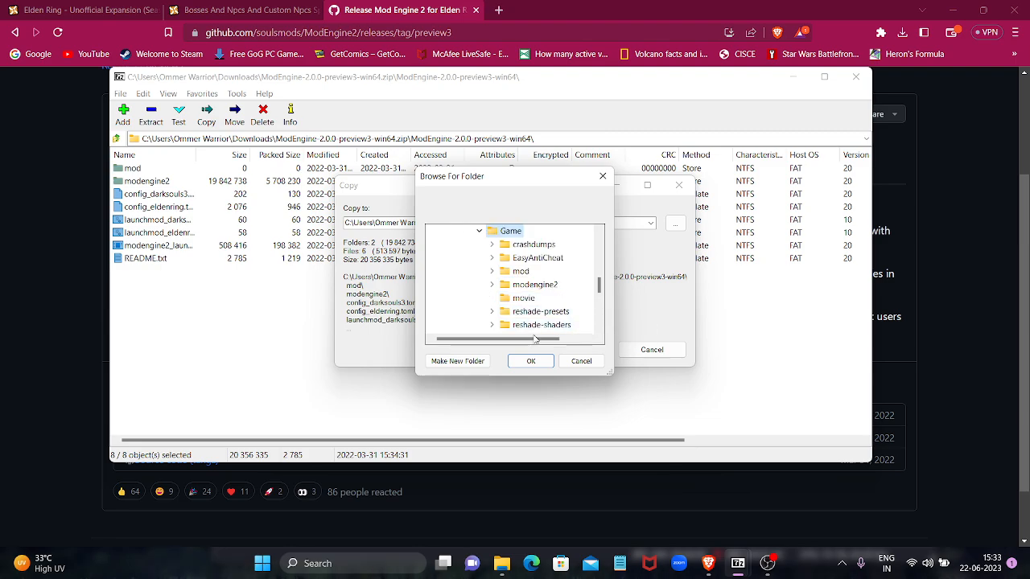
scroll(down, 3)
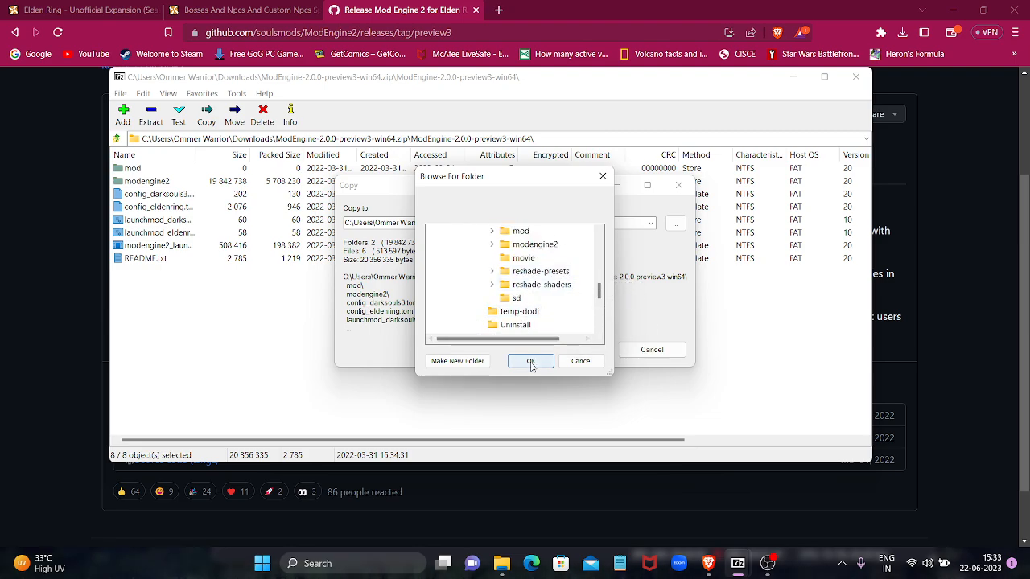
click(531, 360)
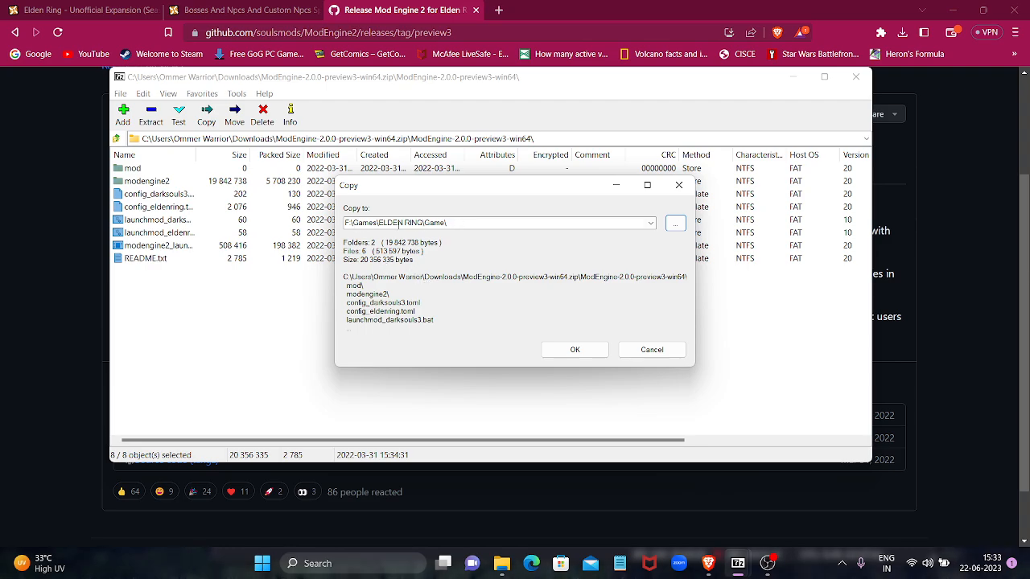
mouse_move(598, 312)
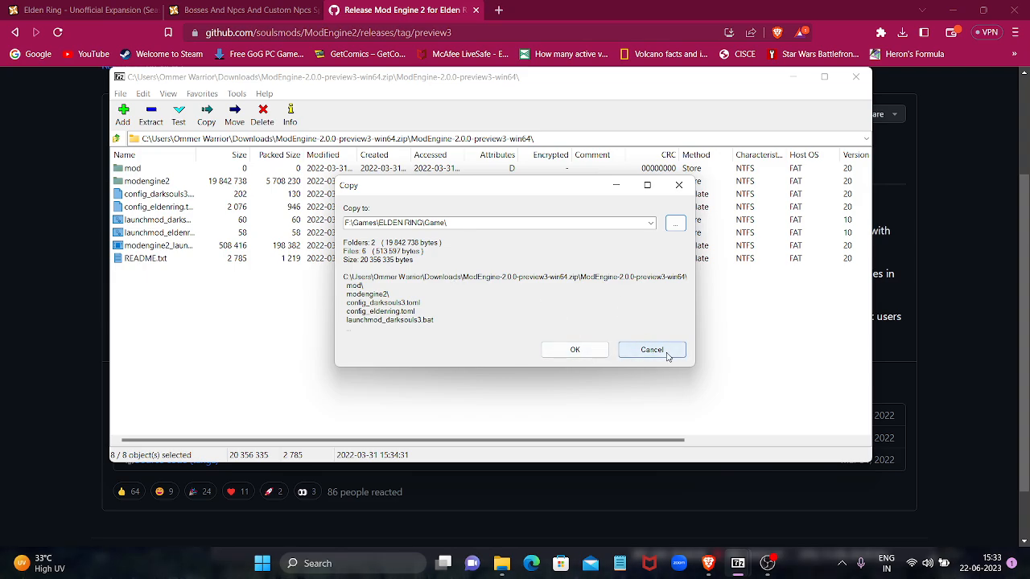
click(650, 349)
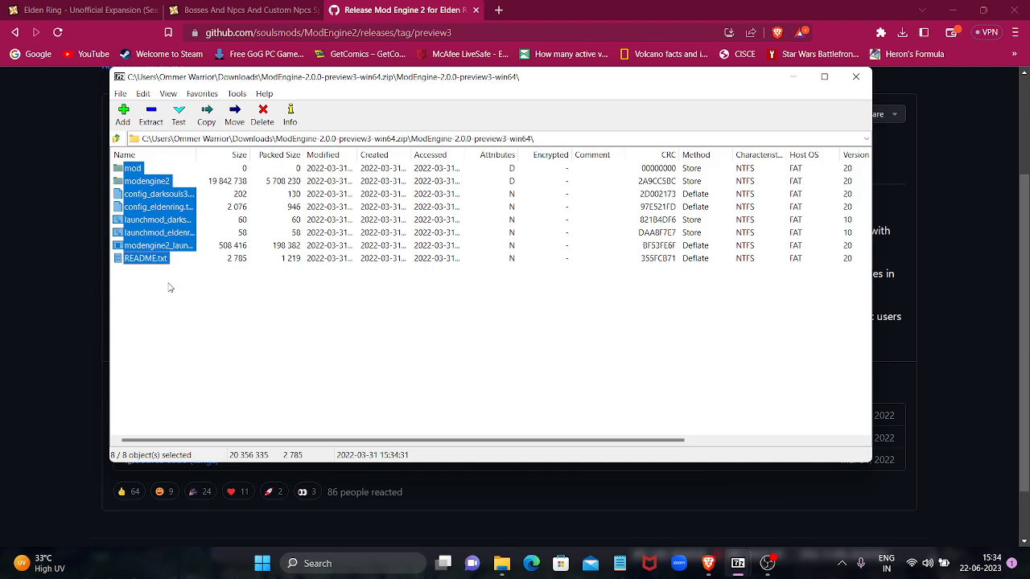
Download the Spirit Summons mod archive from Nexus Mods and enter its mod folder in 7-Zip.
click(161, 277)
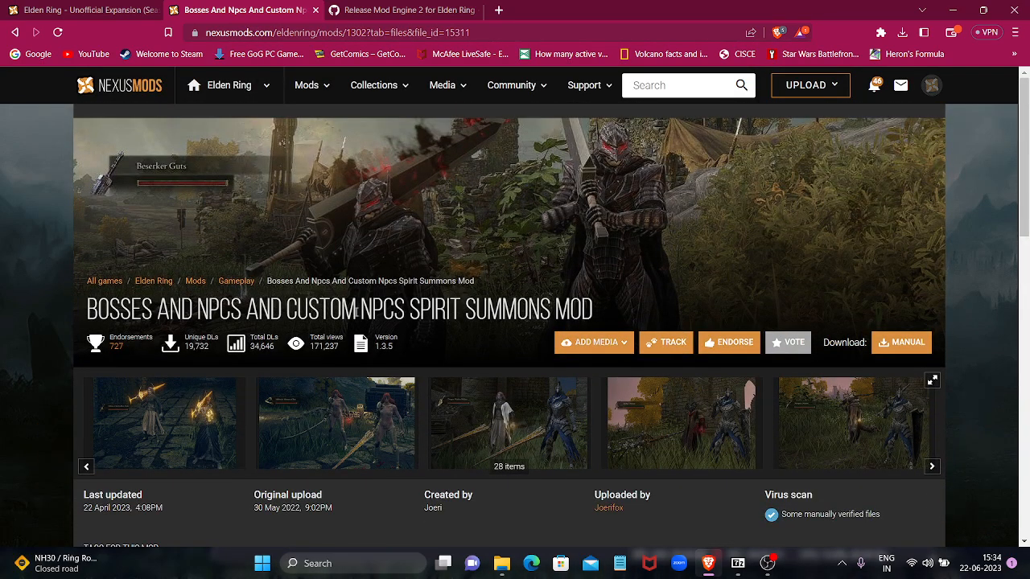
double_click(111, 309)
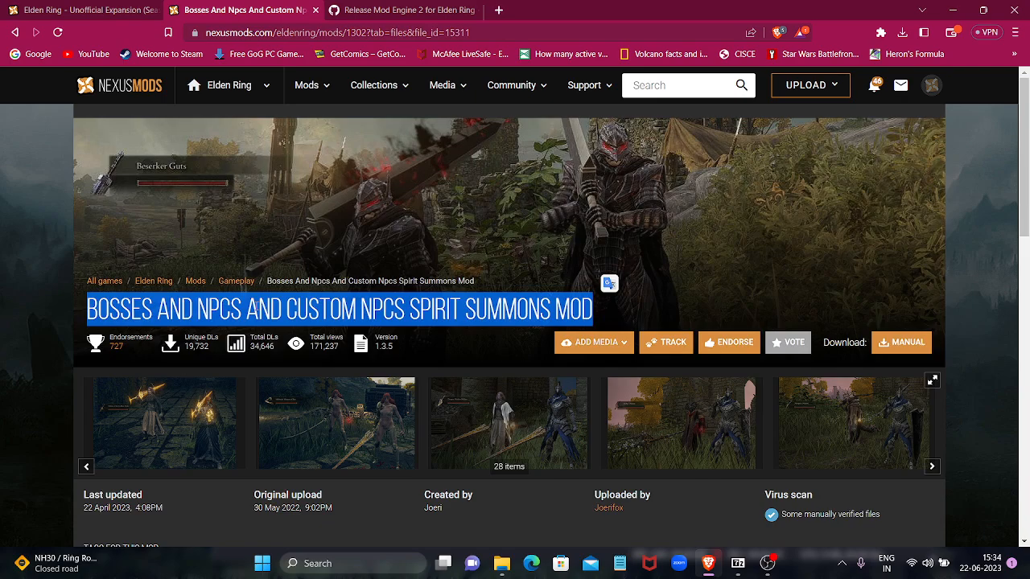
mouse_move(983, 274)
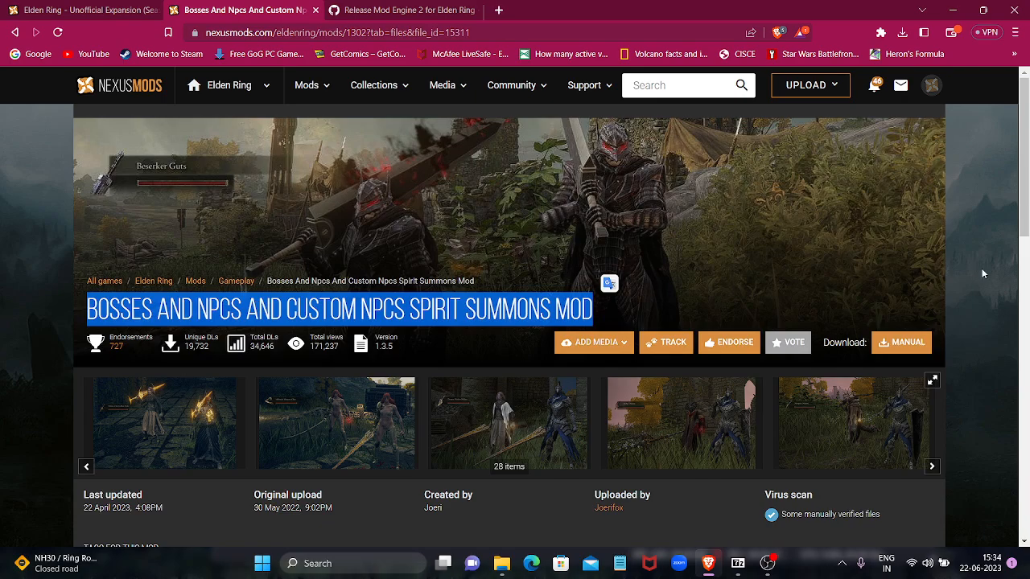
click(901, 341)
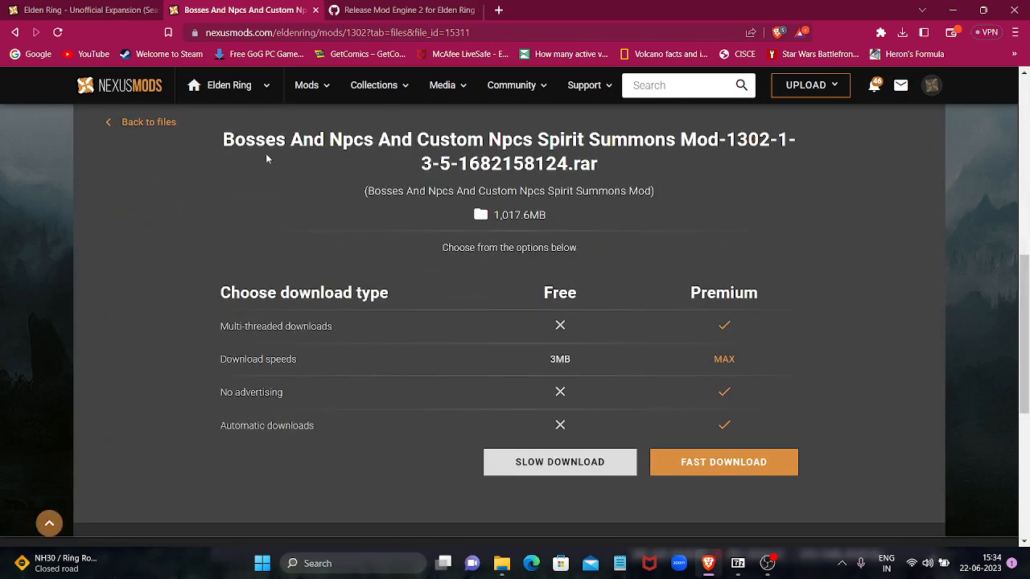
mouse_move(437, 336)
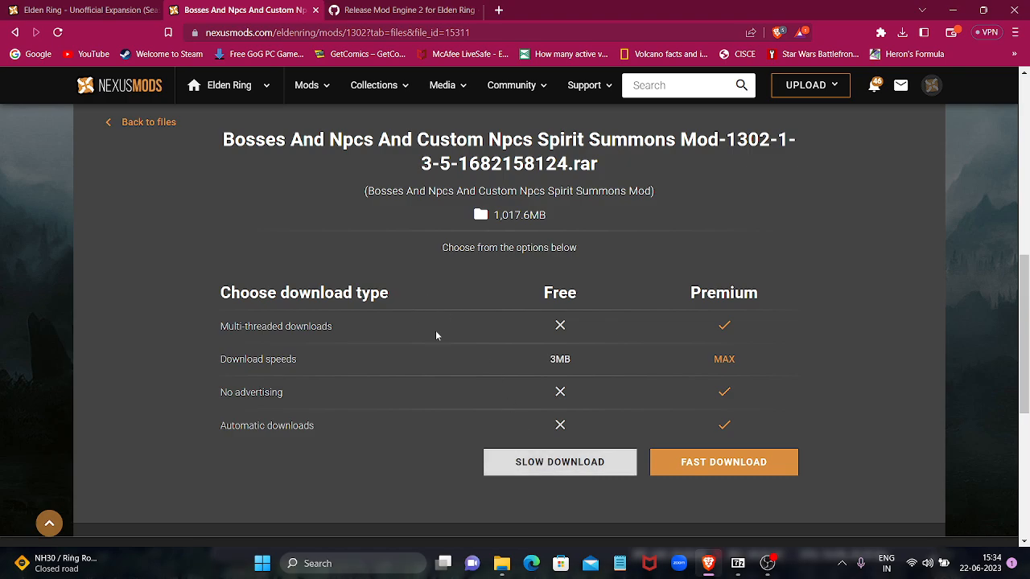
mouse_move(595, 346)
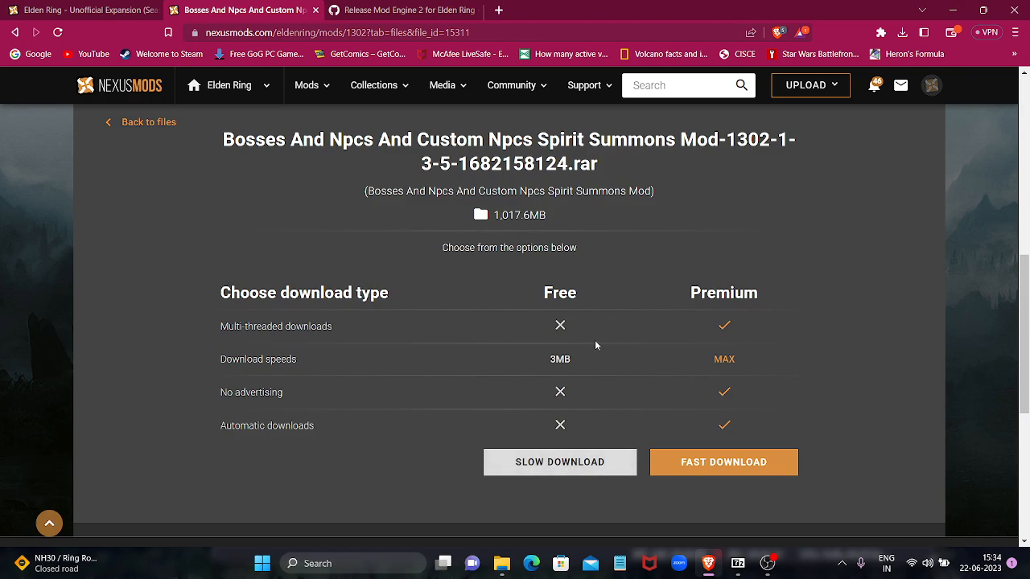
mouse_move(654, 339)
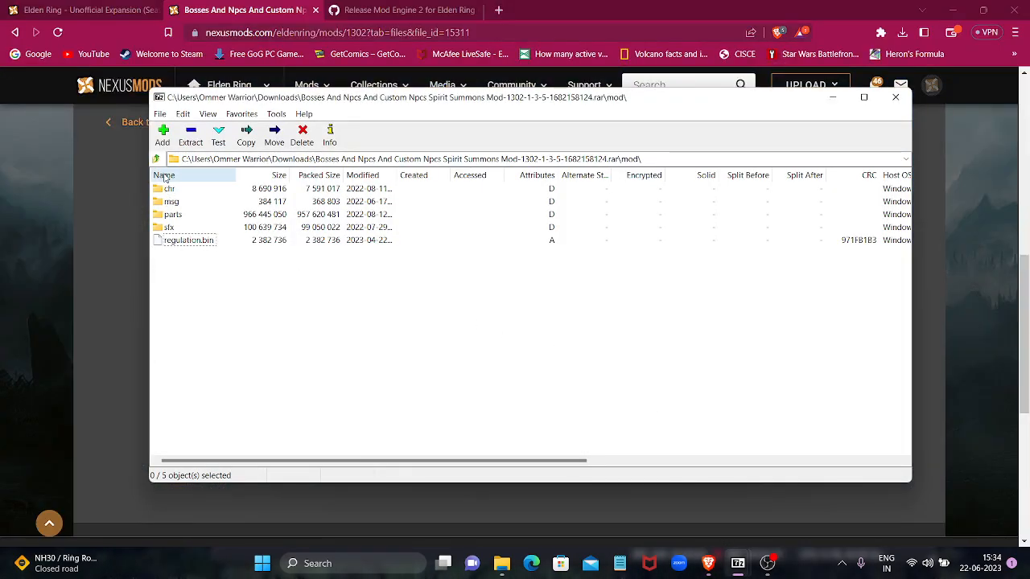
click(156, 159)
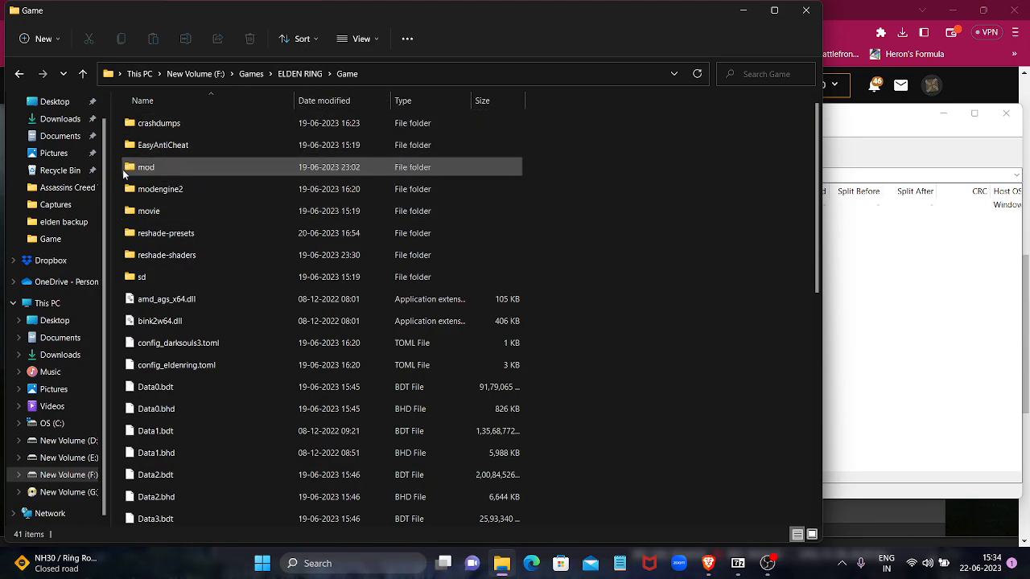
Move chr, msg, parts, sfx and regulation.bin from the archive into the game's mod folder.
double_click(144, 166)
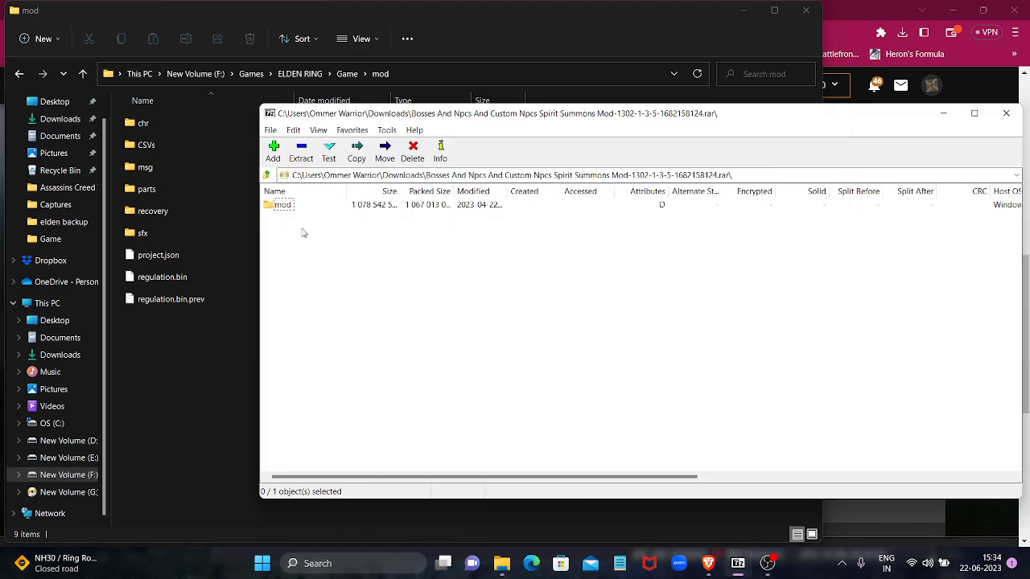
mouse_move(283, 212)
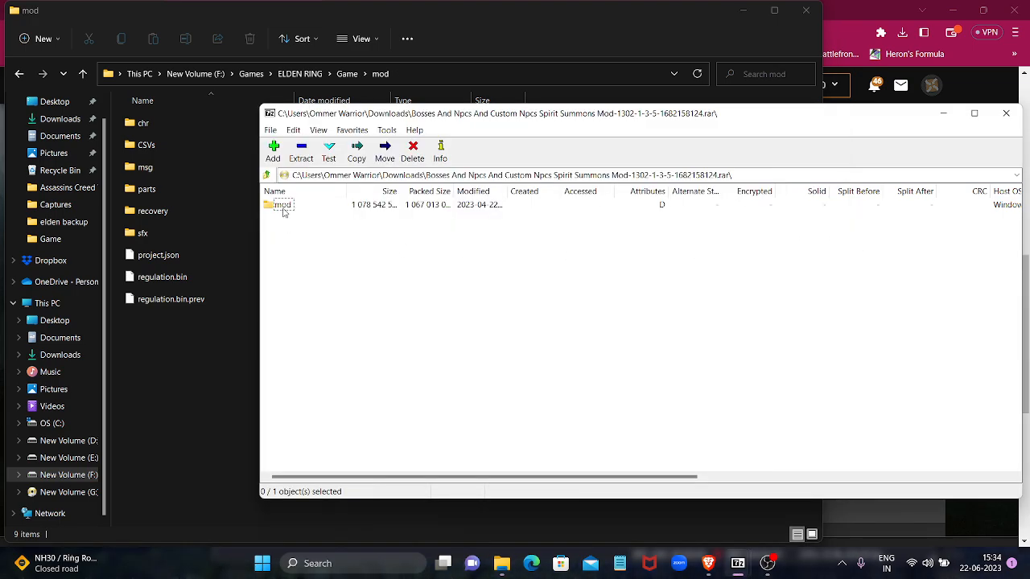
double_click(283, 204)
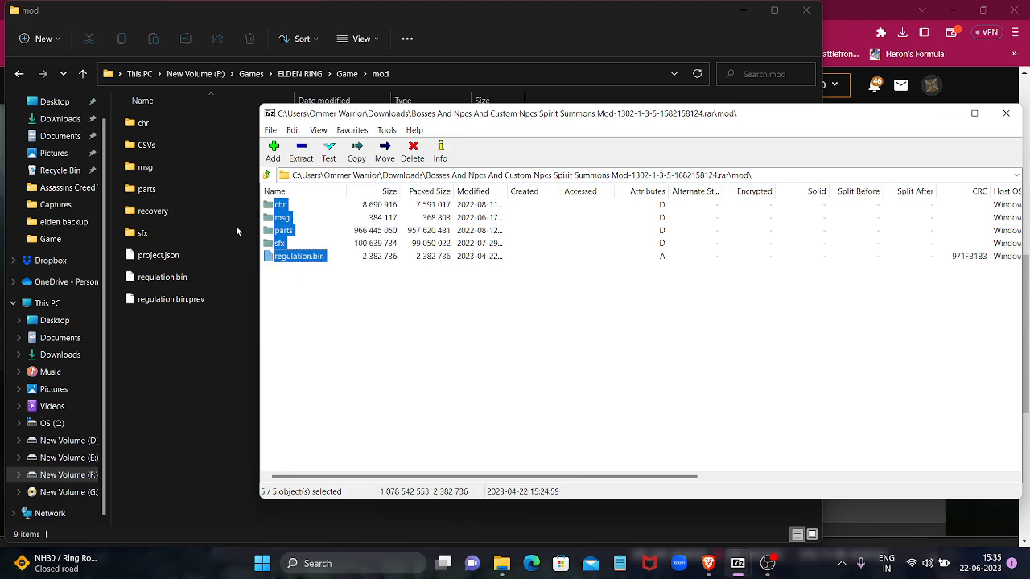
mouse_move(203, 356)
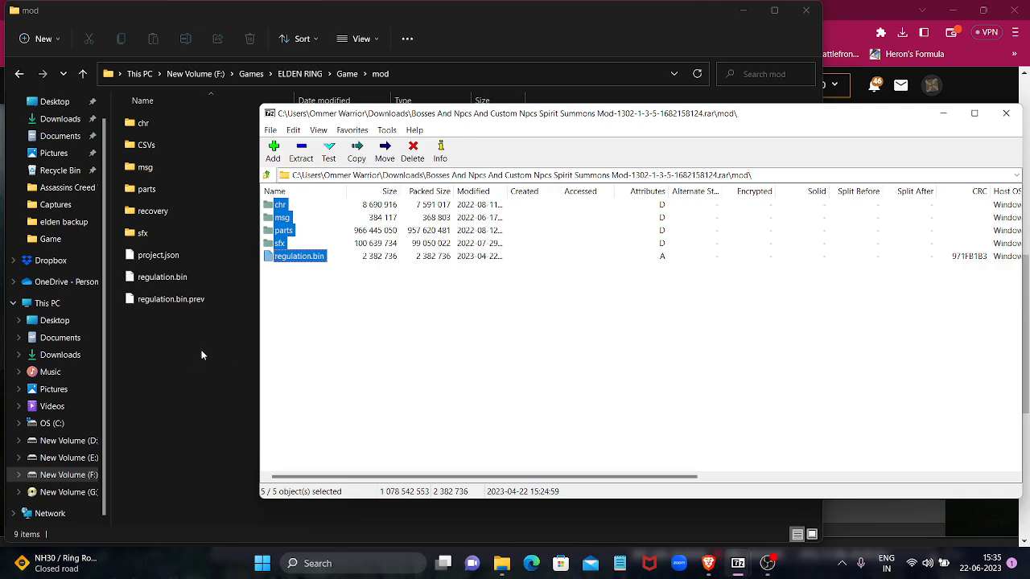
click(1004, 113)
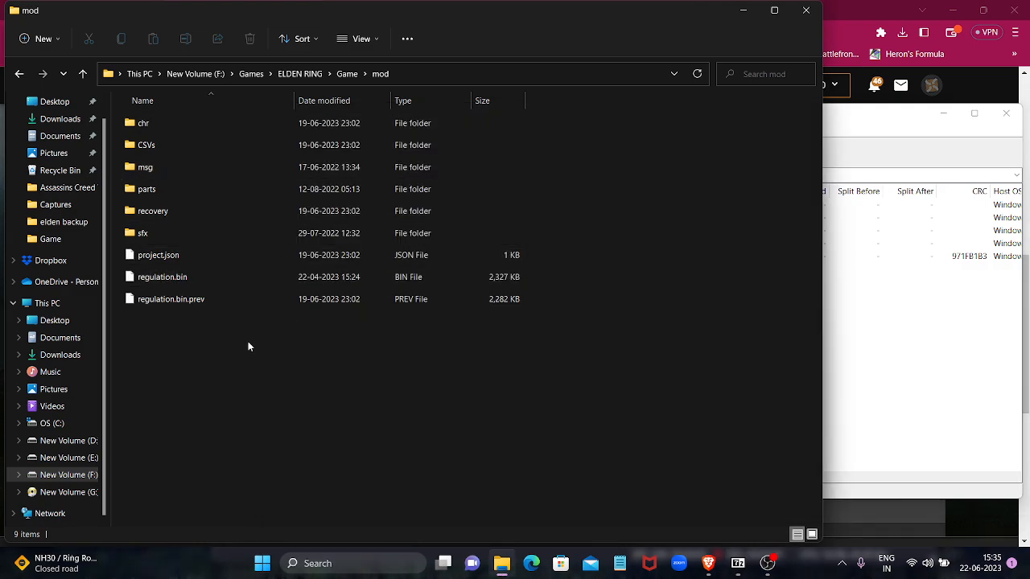
mouse_move(497, 148)
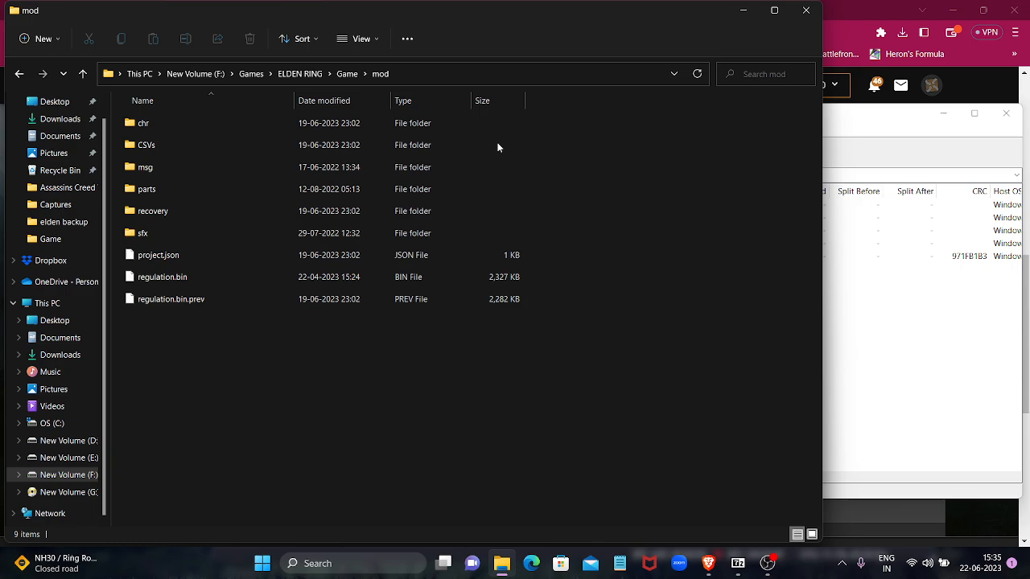
Locate launchmod_eldenring.bat and modengine2_launcher in the ELDEN RING Game folder.
click(146, 145)
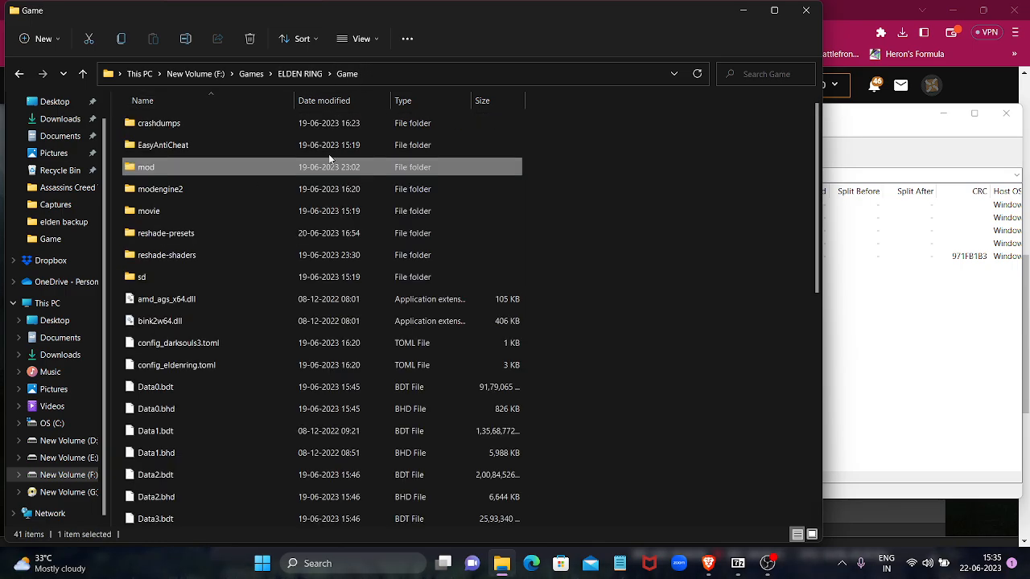
scroll(down, 3)
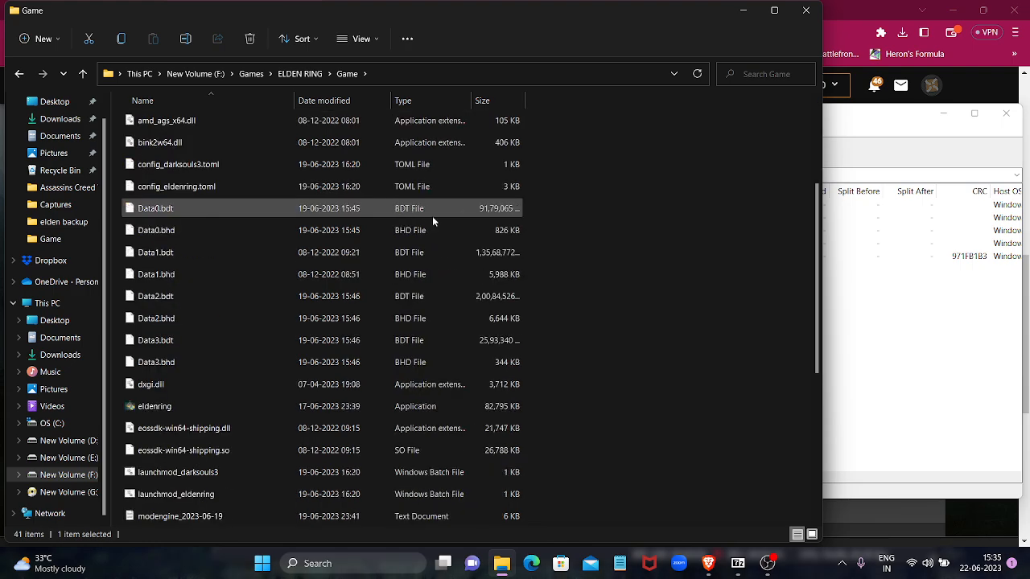
scroll(down, 3)
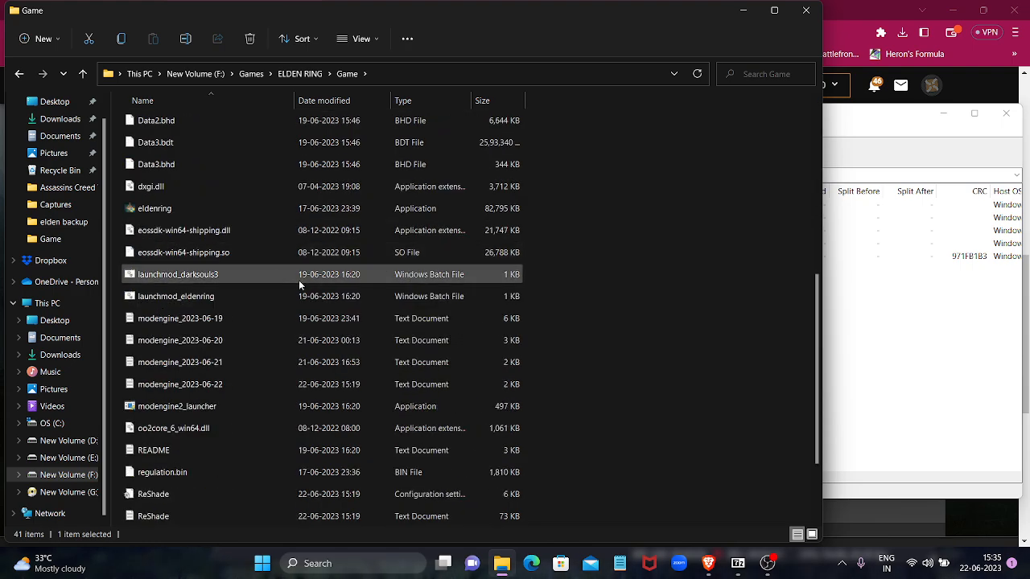
click(154, 210)
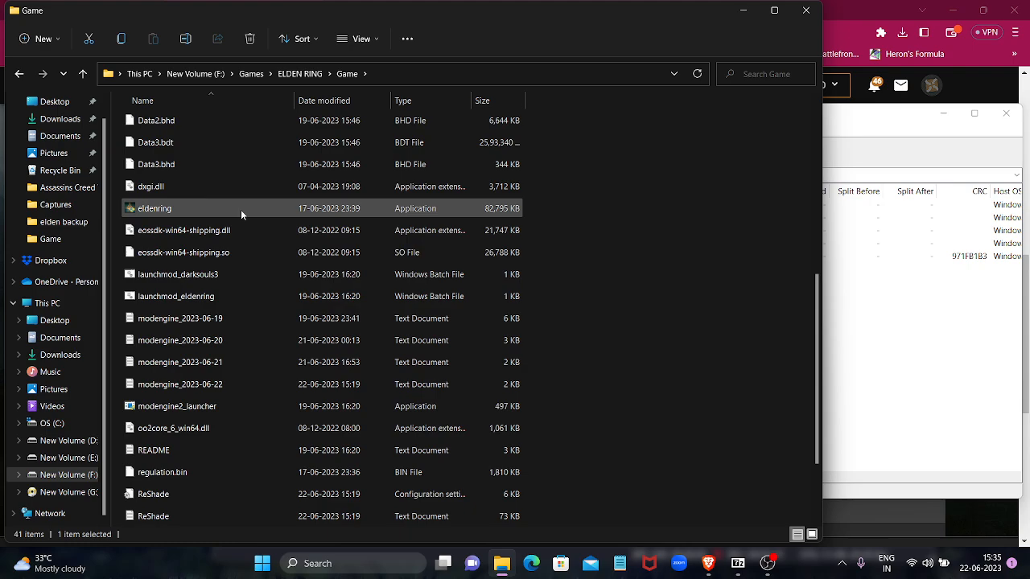
scroll(down, 3)
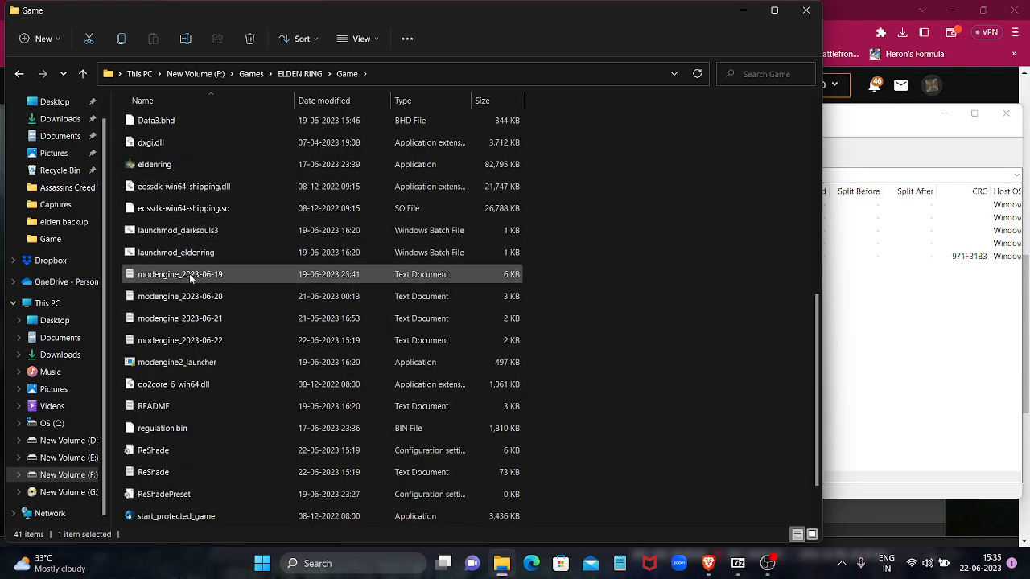
click(177, 251)
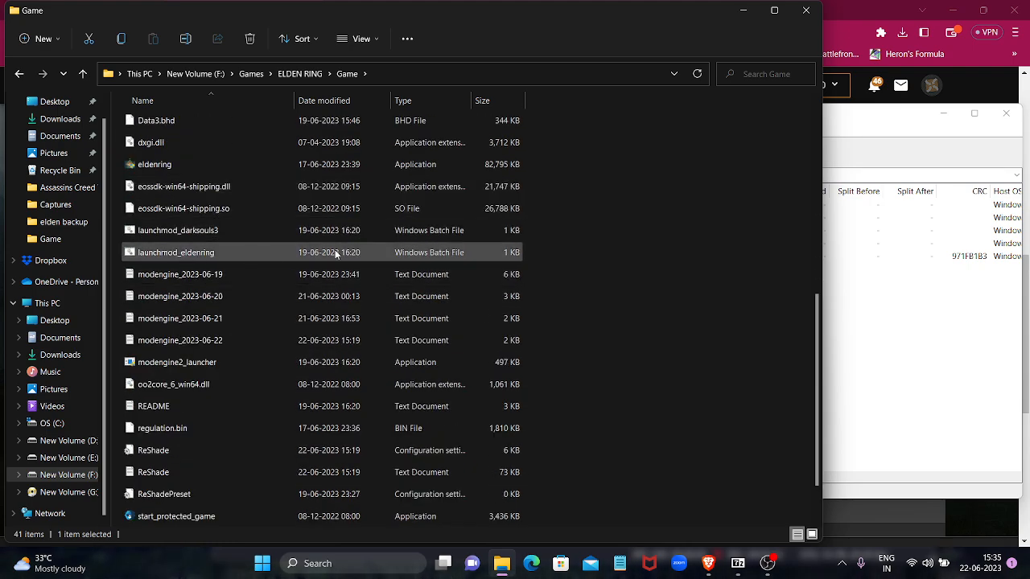
click(175, 251)
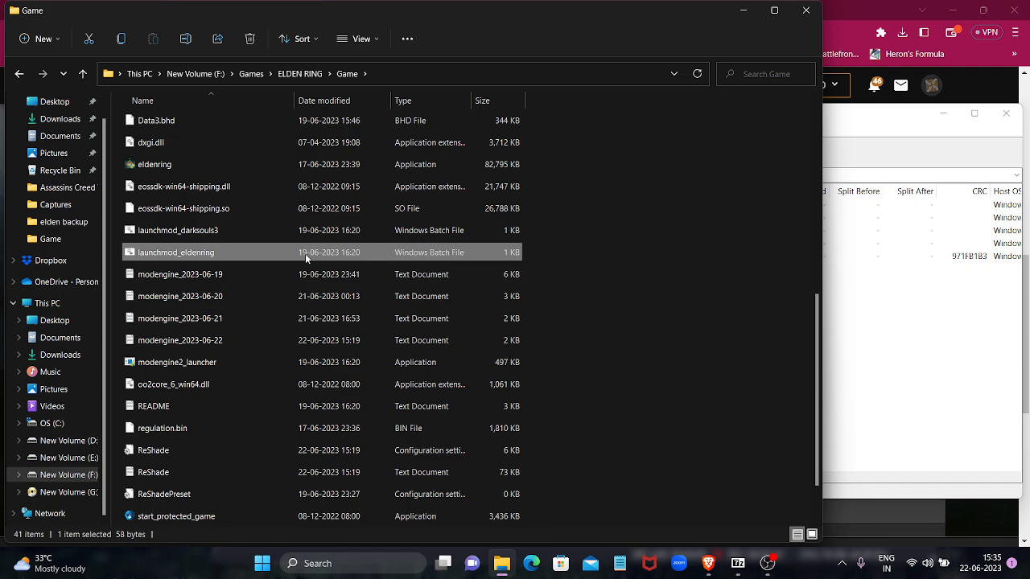
mouse_move(219, 254)
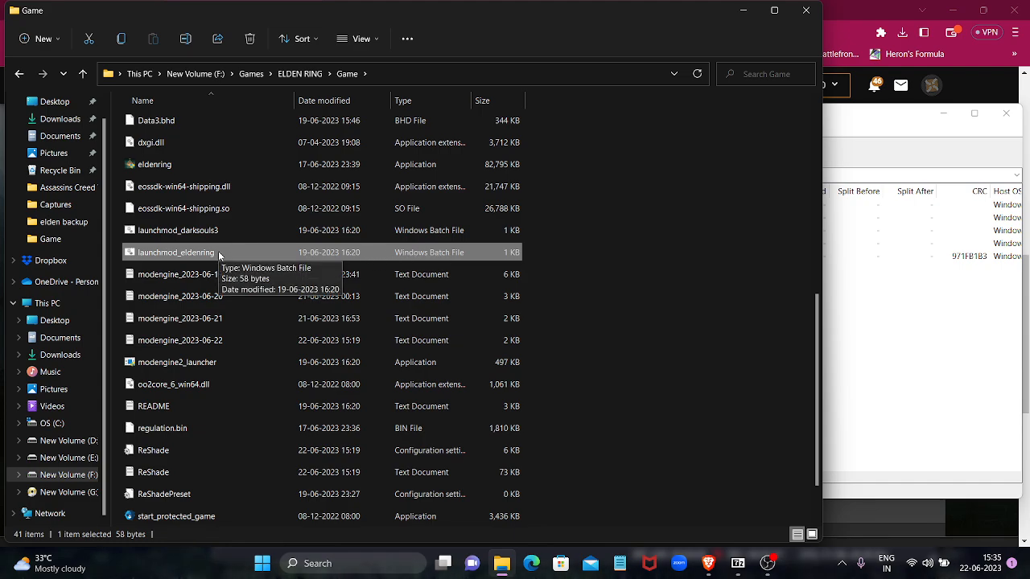
mouse_move(328, 255)
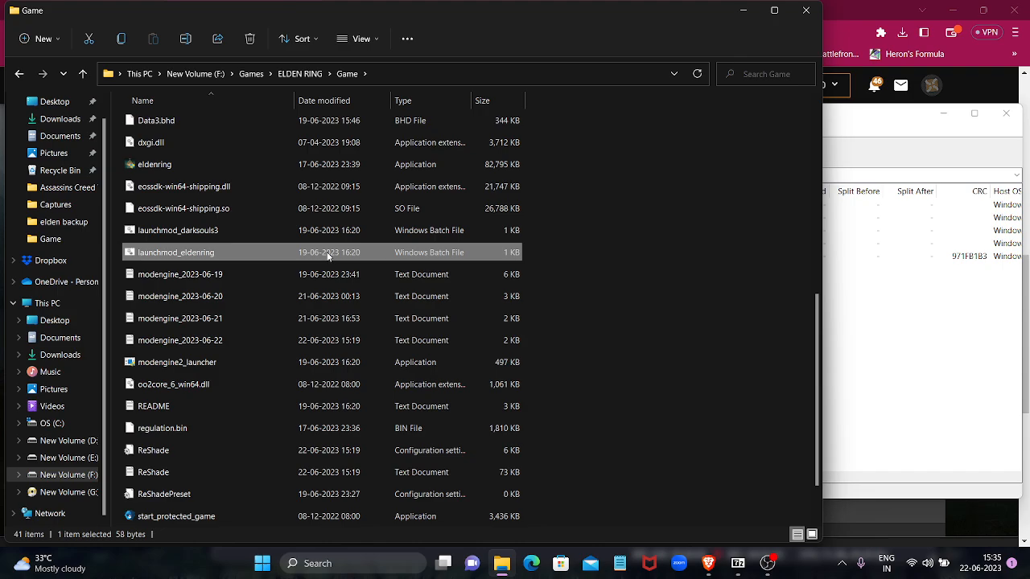
mouse_move(299, 188)
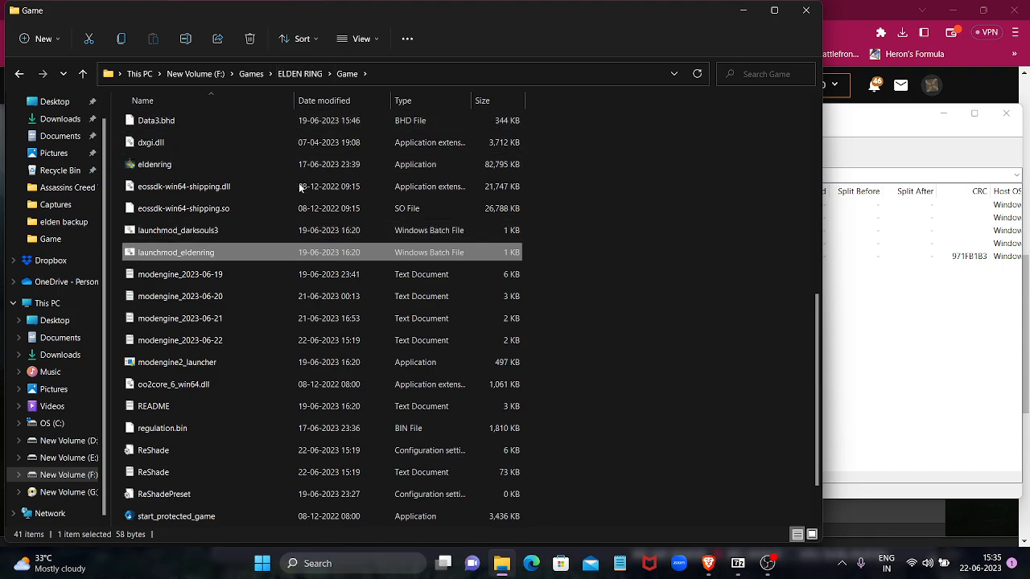
mouse_move(260, 256)
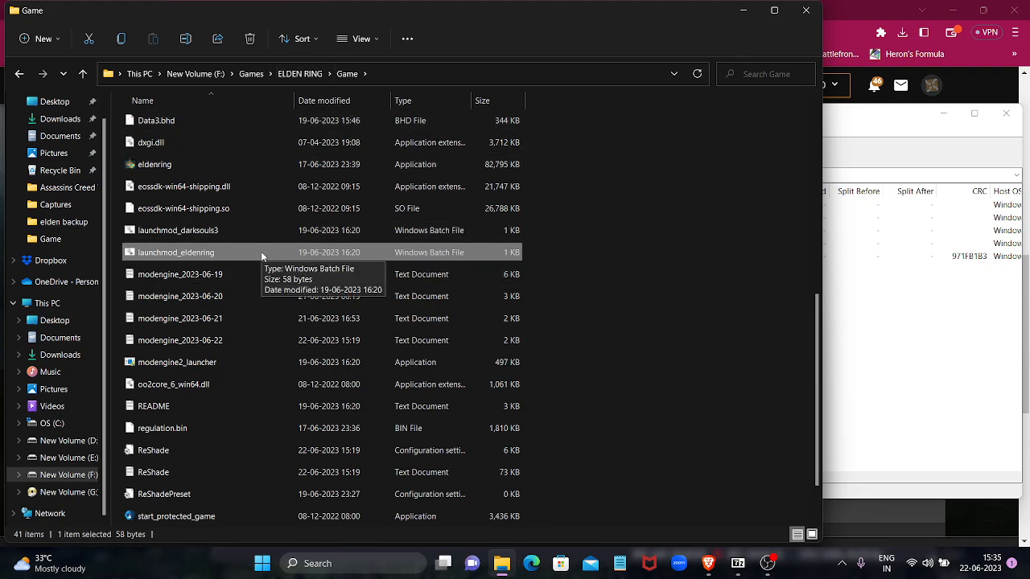
mouse_move(363, 251)
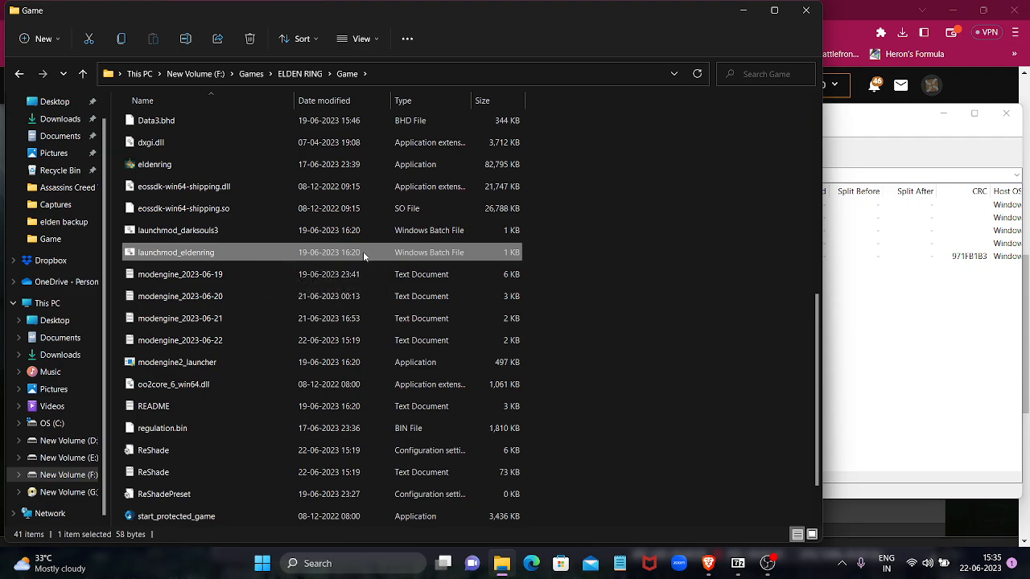
mouse_move(304, 248)
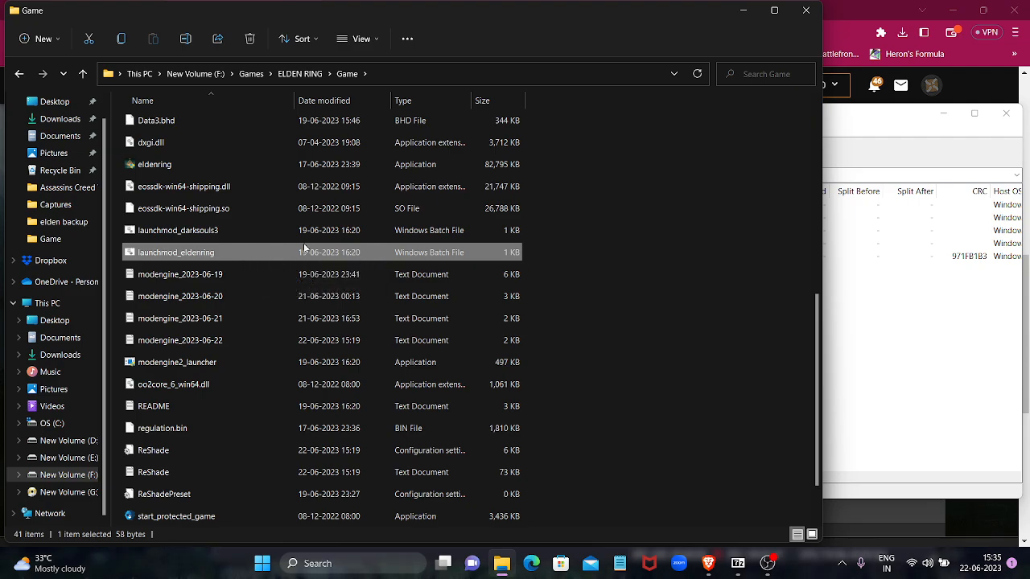
mouse_move(571, 336)
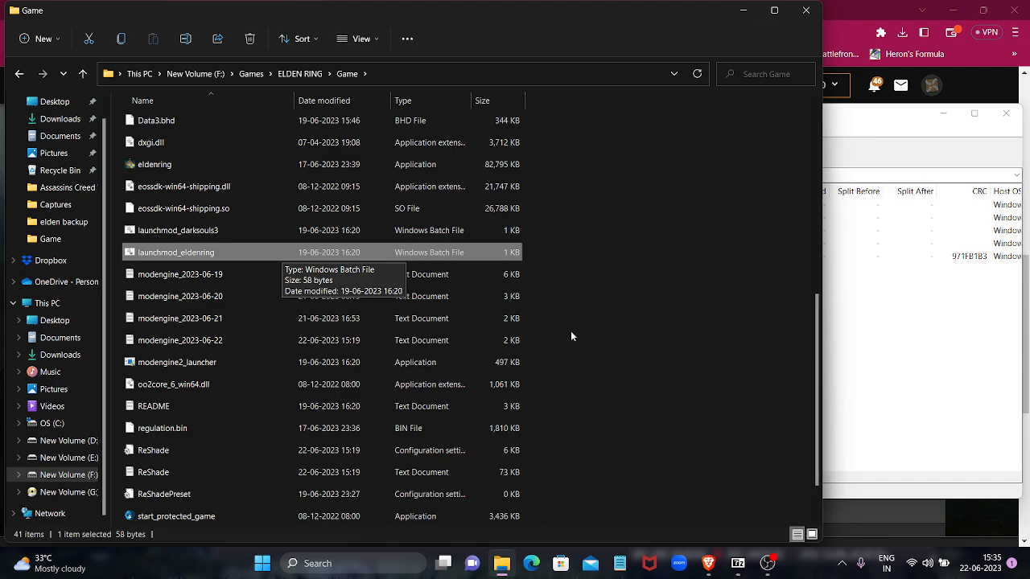
click(177, 362)
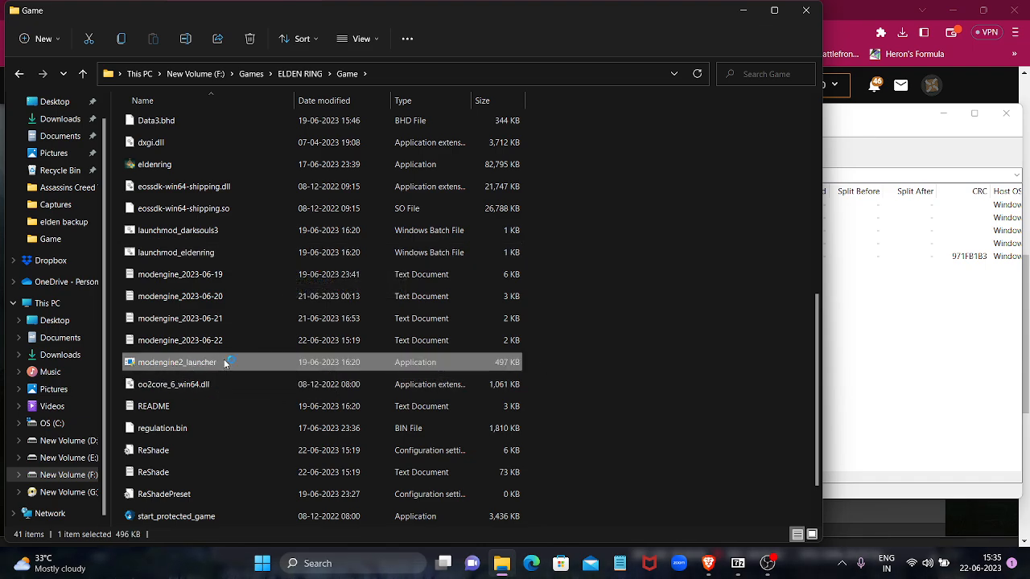
mouse_move(856, 383)
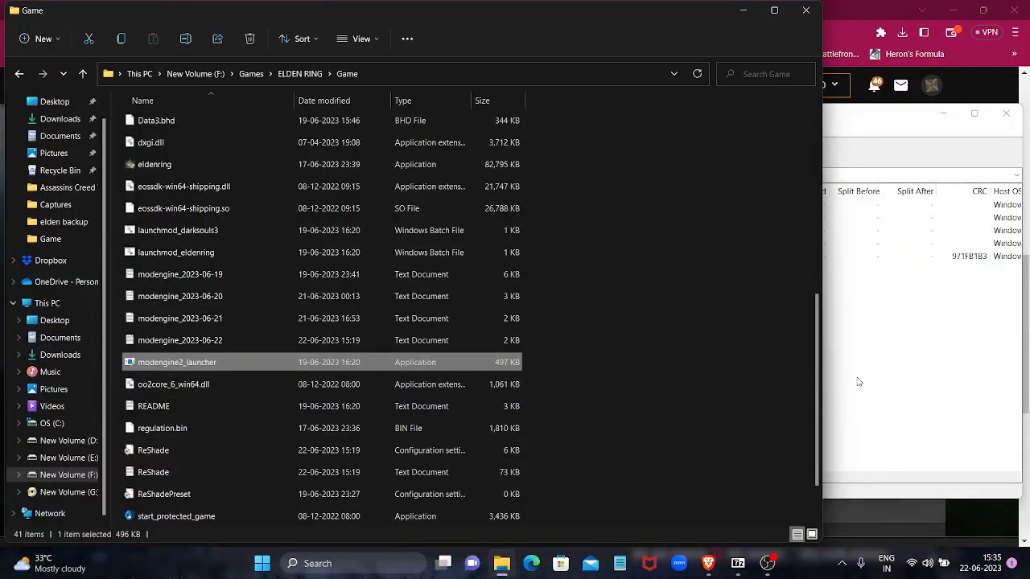
Launch Elden Ring through modengine2_launcher.exe with Mod Engine 2.
double_click(177, 362)
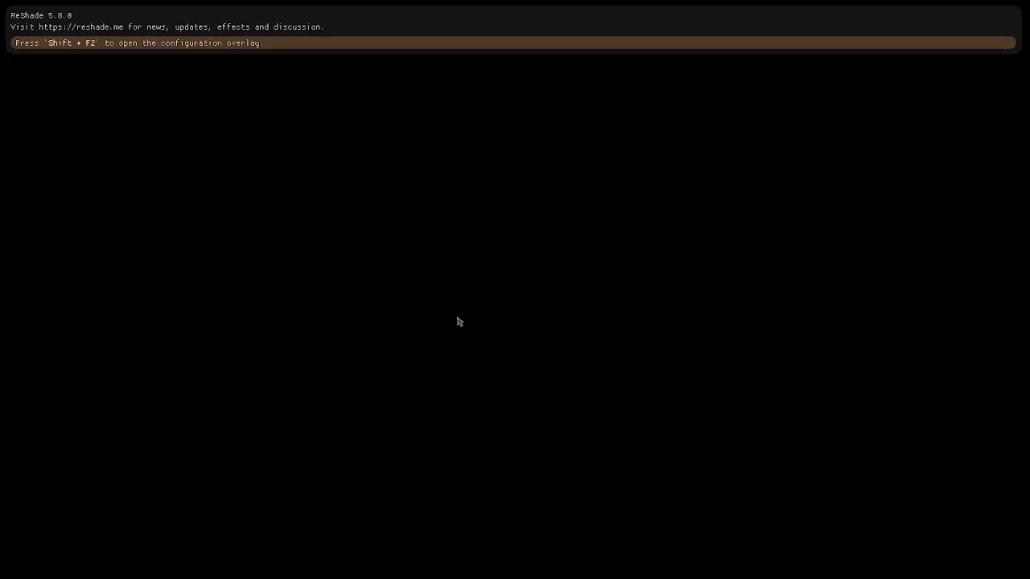
mouse_move(712, 301)
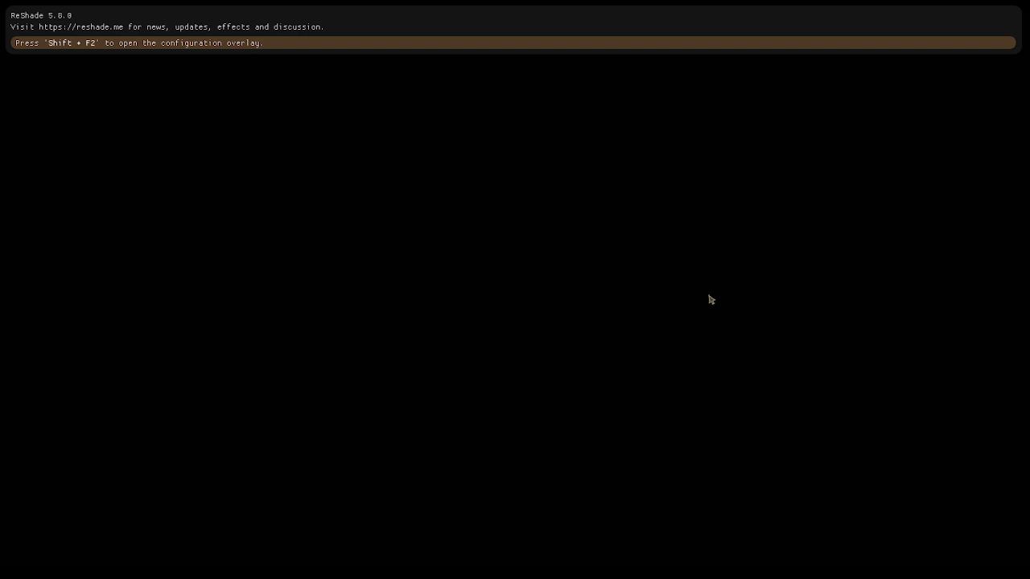
mouse_move(705, 299)
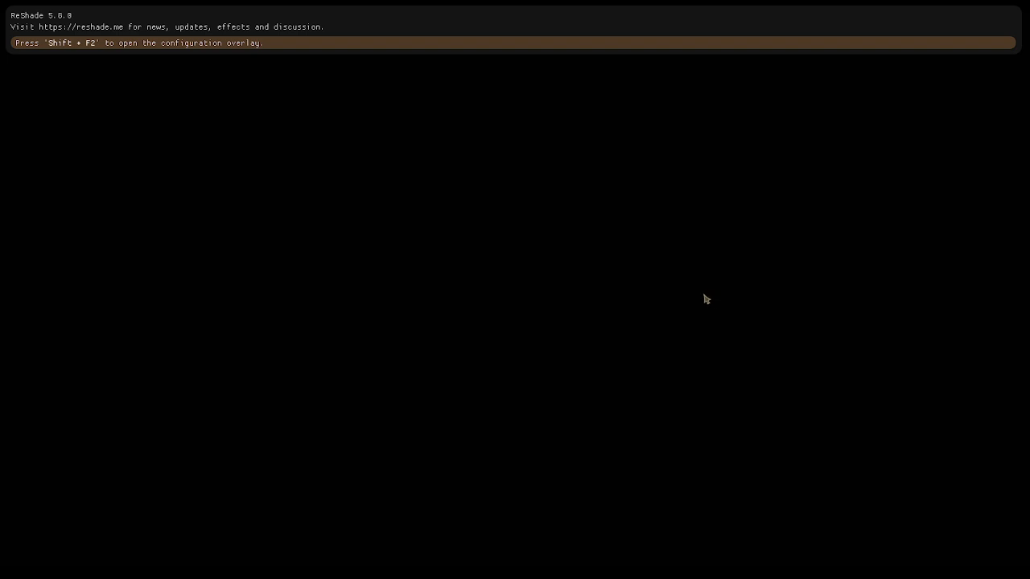
mouse_move(613, 344)
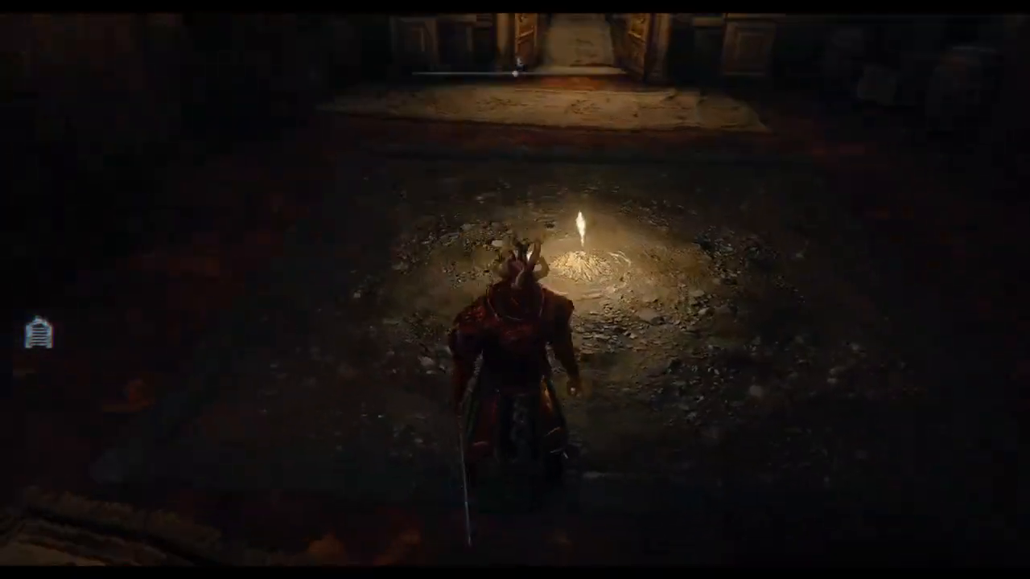
mouse_move(515, 289)
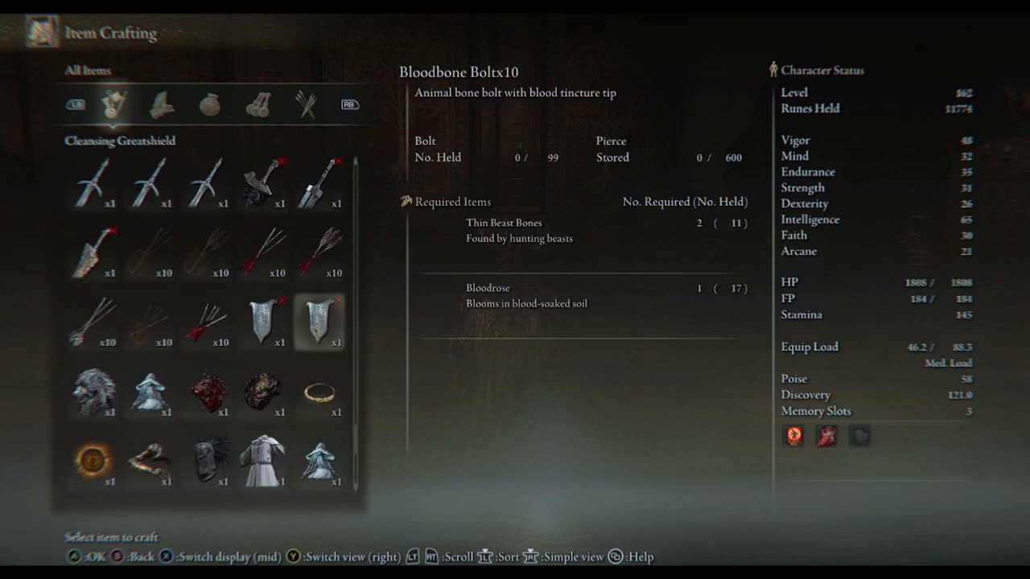
click(150, 251)
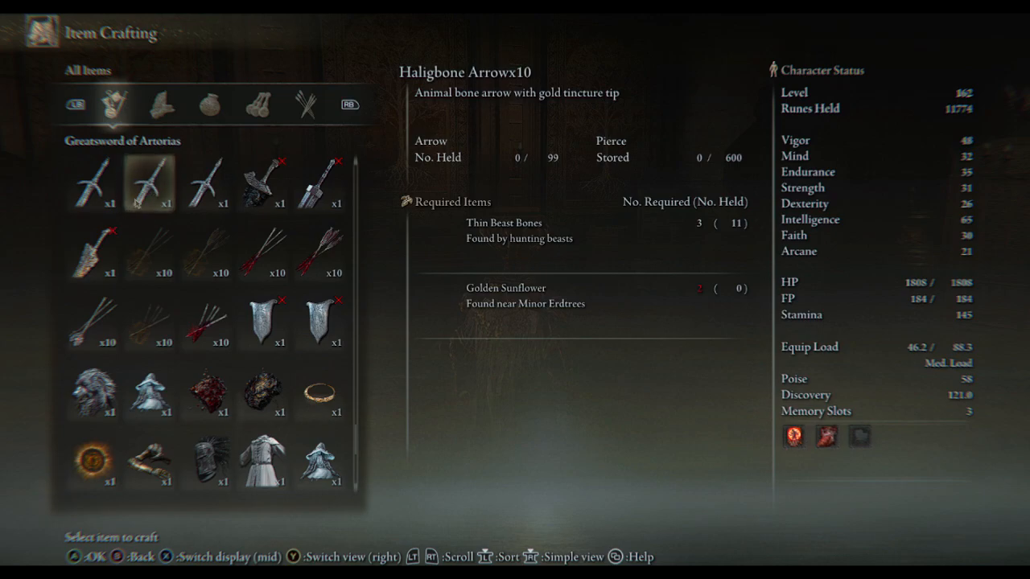
key(escape)
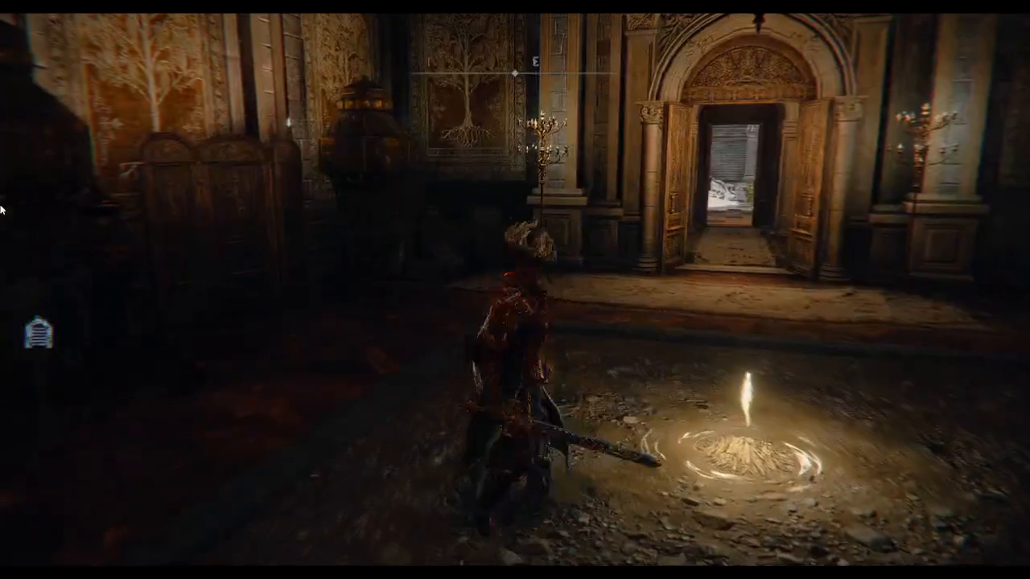
Exit Elden Ring from the System menu back to the desktop and the 7-Zip archive.
key(w)
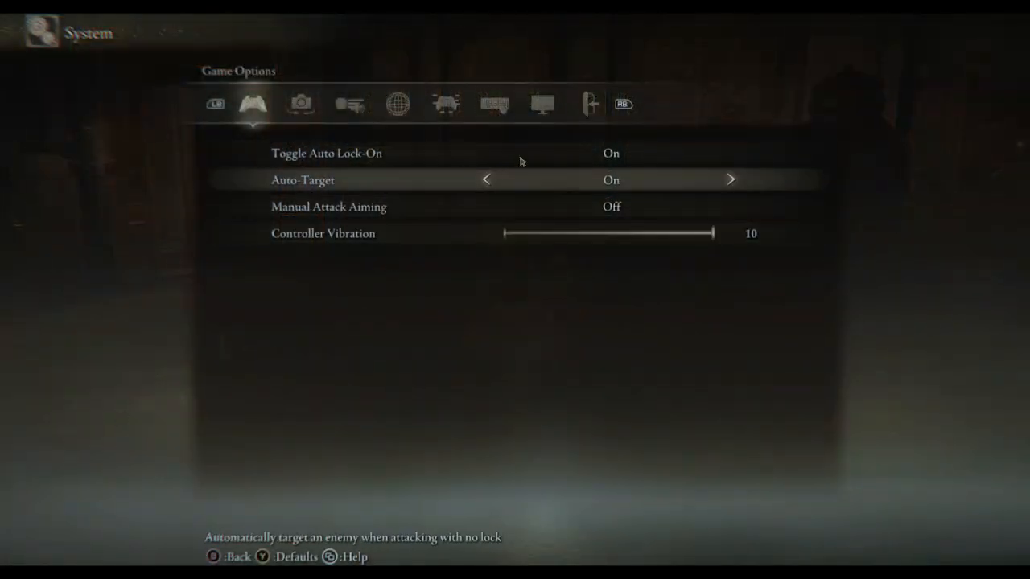
click(590, 103)
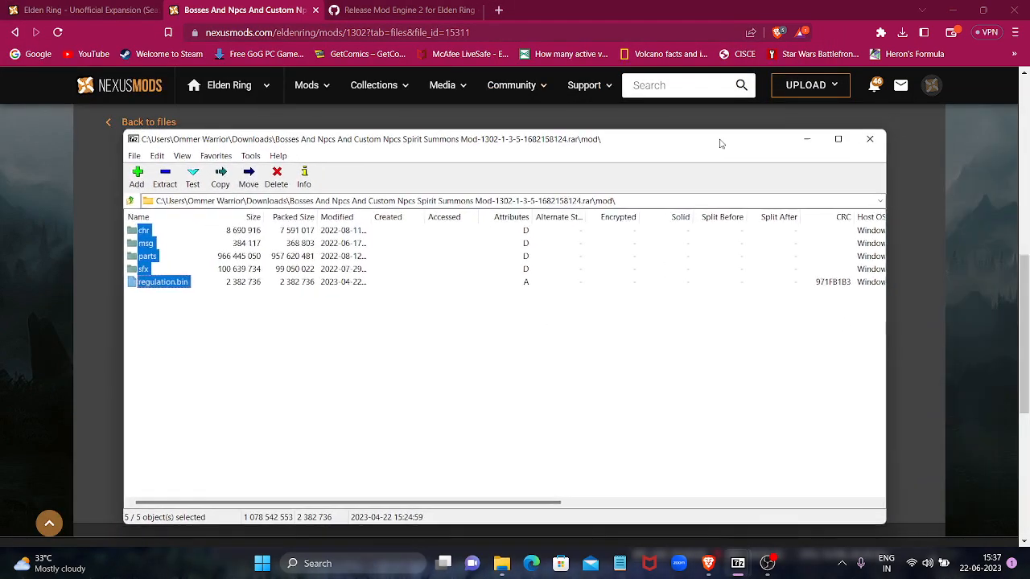
Close the mod archive and return to the Mod Engine 2 Preview 3 GitHub release page.
click(869, 138)
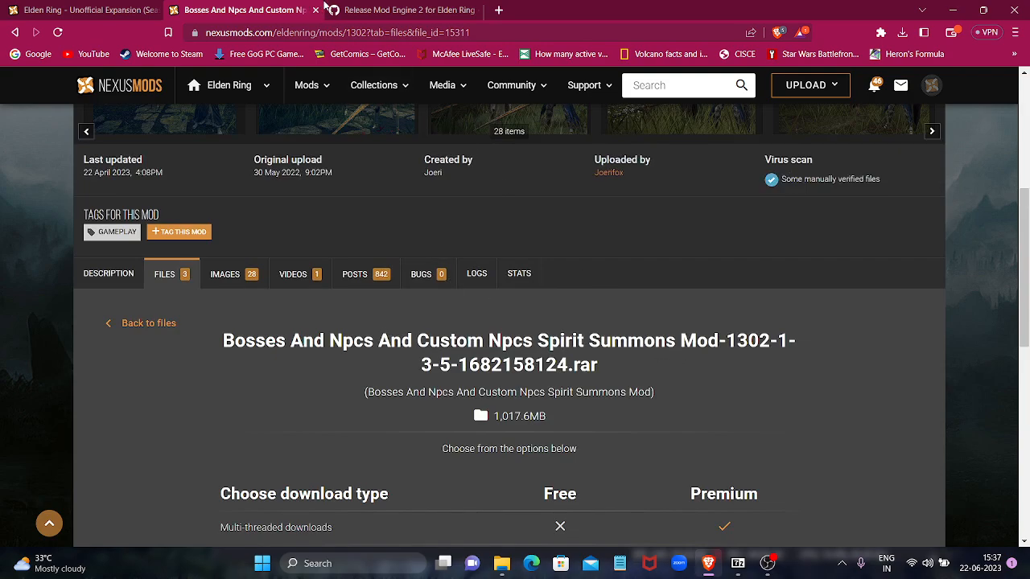
click(402, 9)
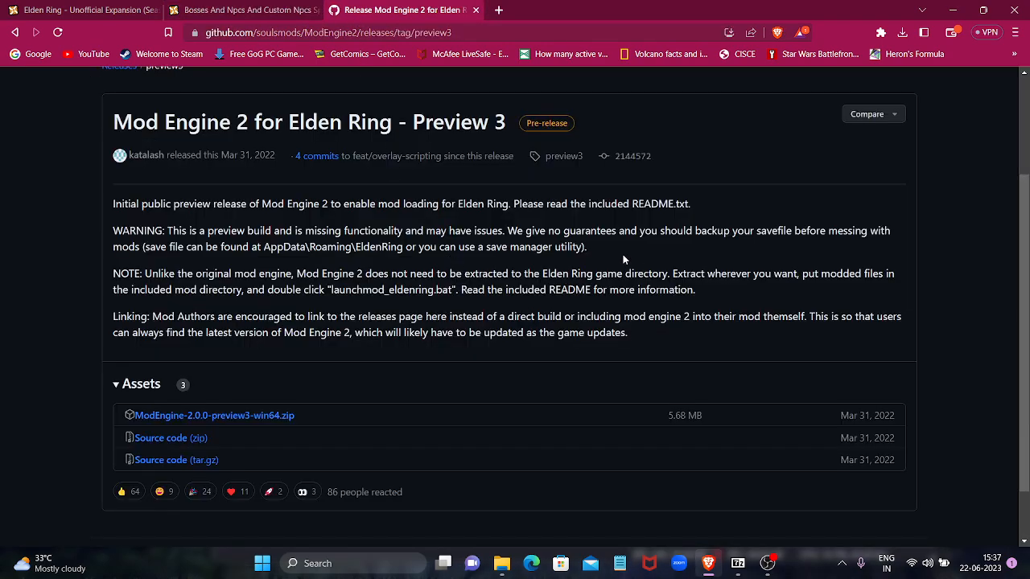
mouse_move(689, 287)
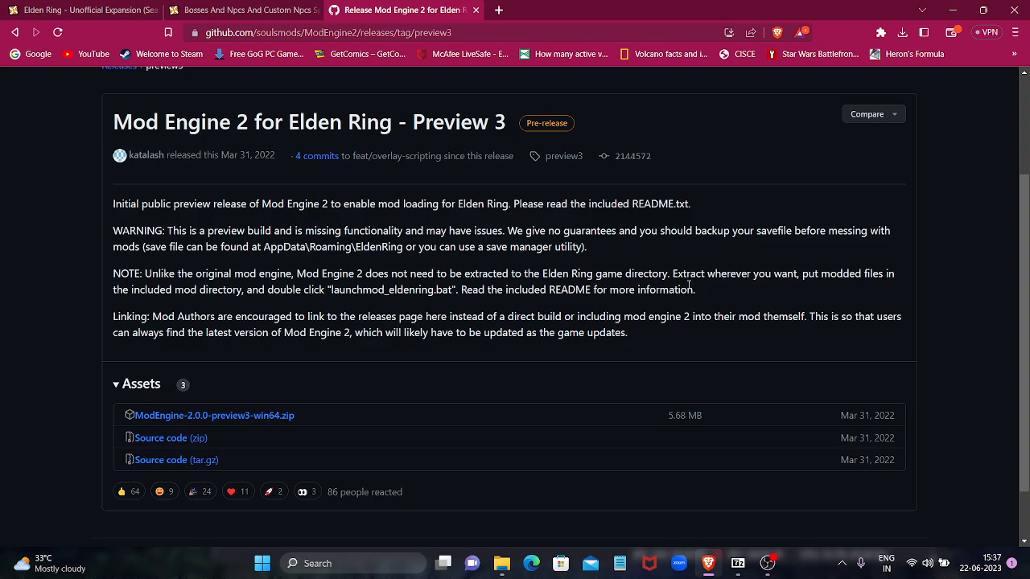
mouse_move(705, 300)
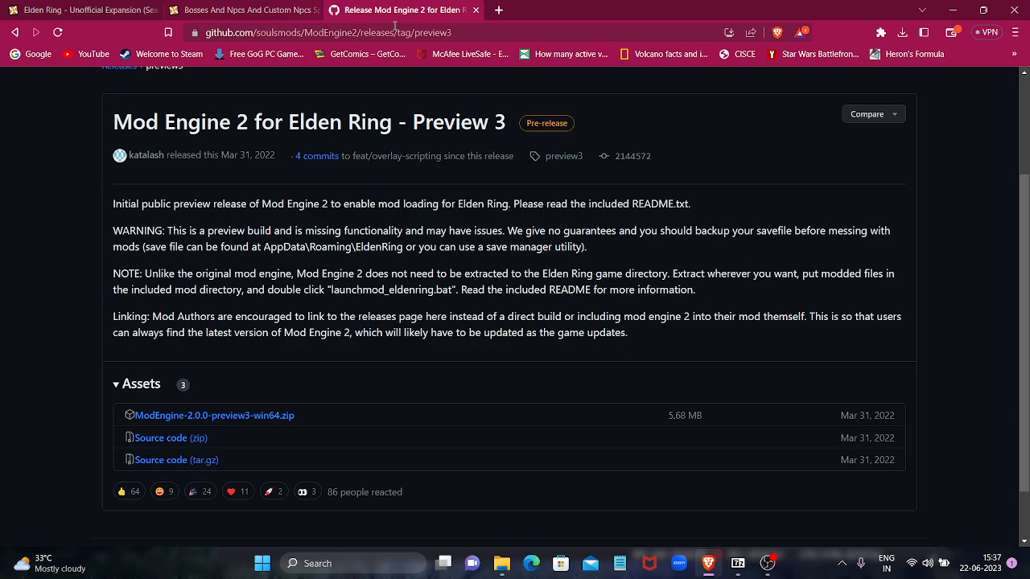
mouse_move(191, 428)
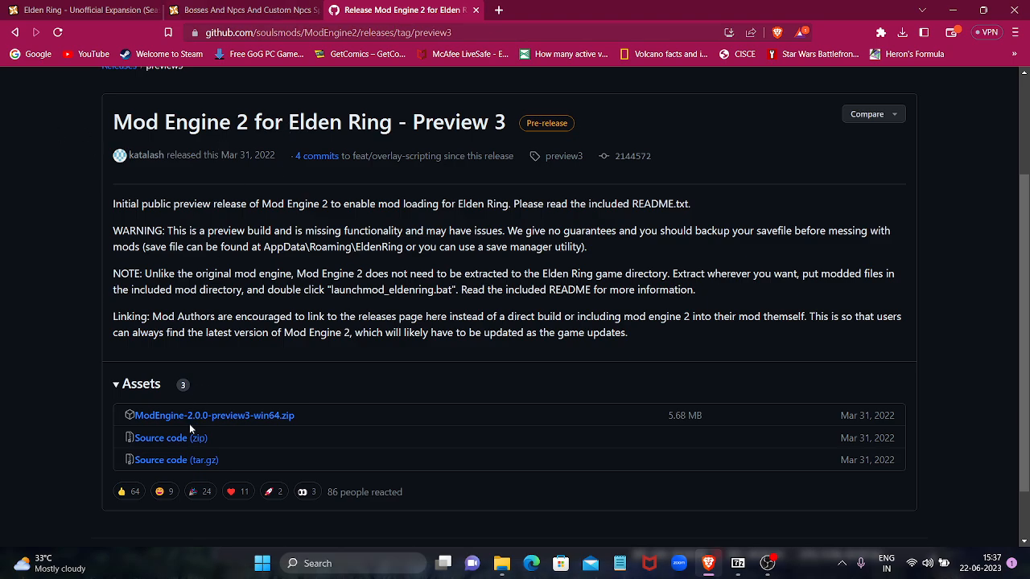
mouse_move(206, 394)
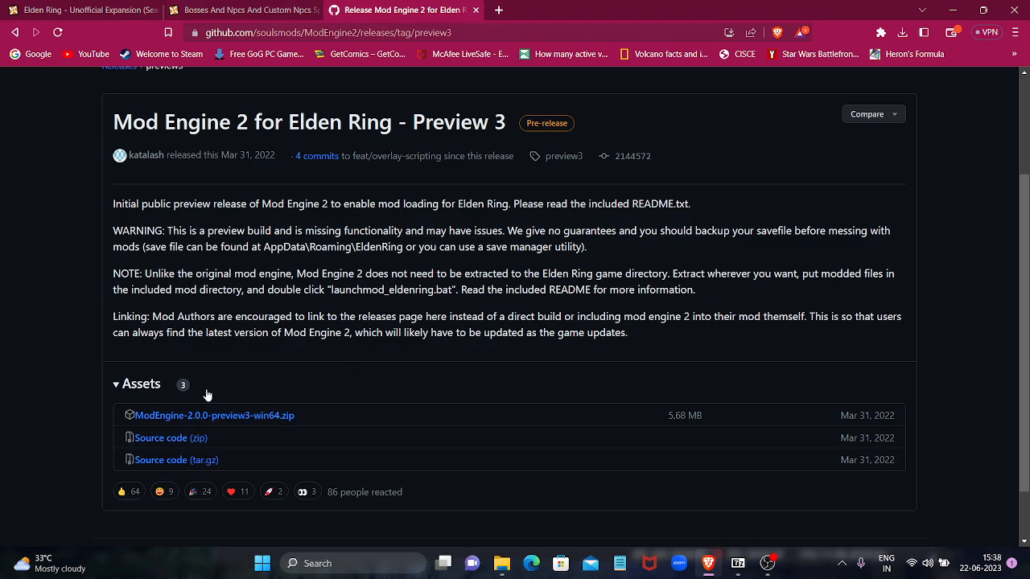
mouse_move(633, 294)
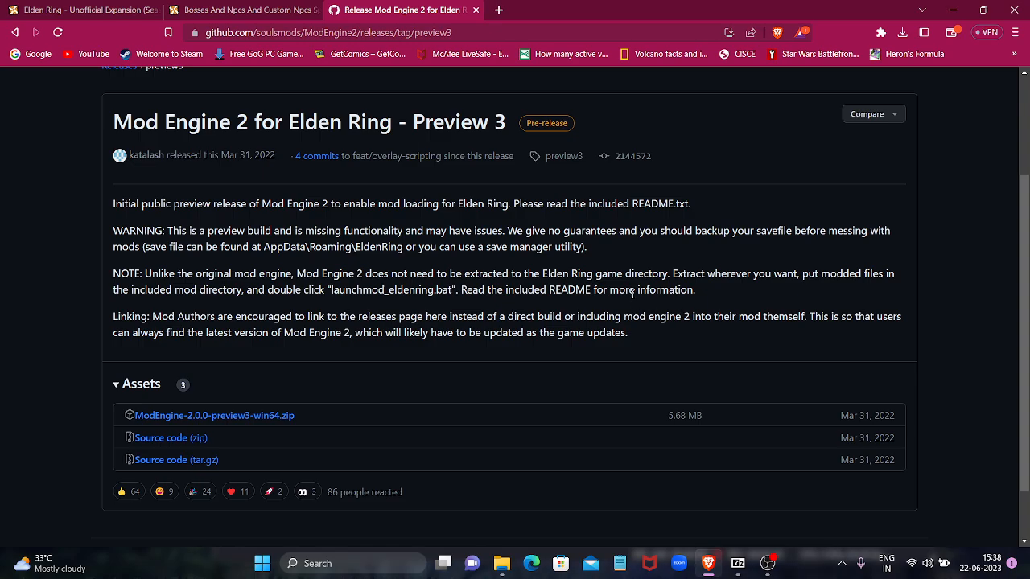